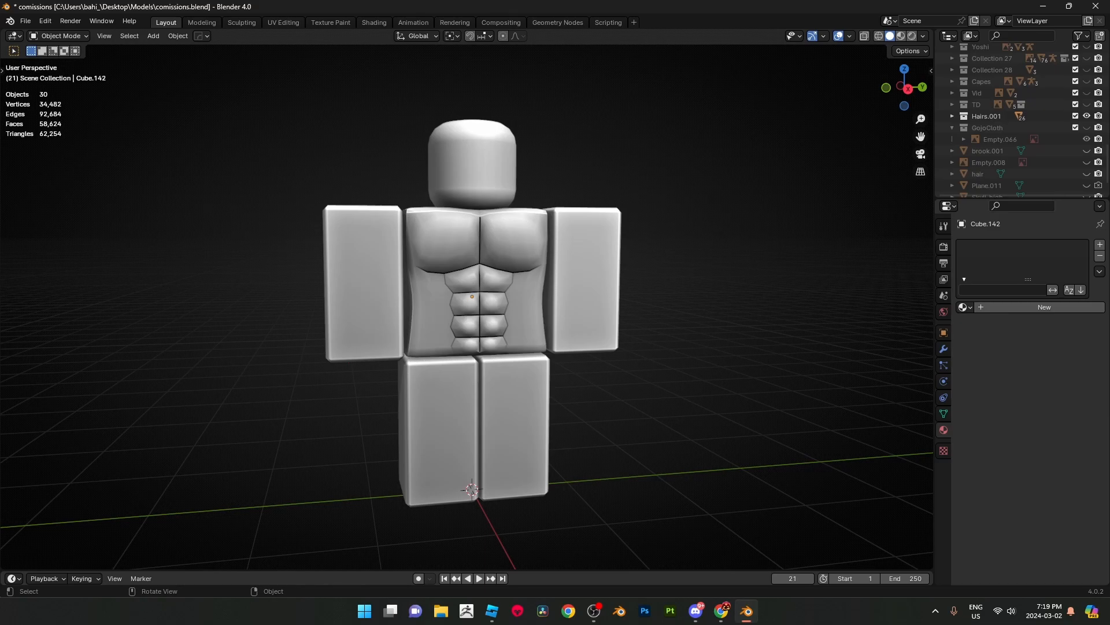
- Select the sculpted torso and another R6 rig part to inspect the finished body
click(474, 277)
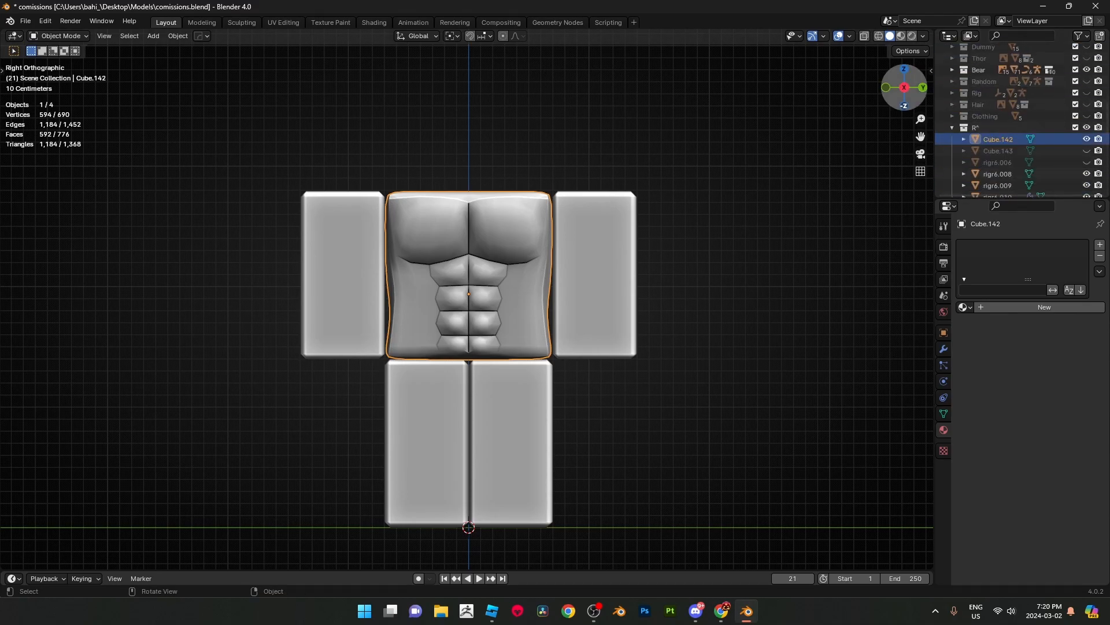
scroll(down, 3)
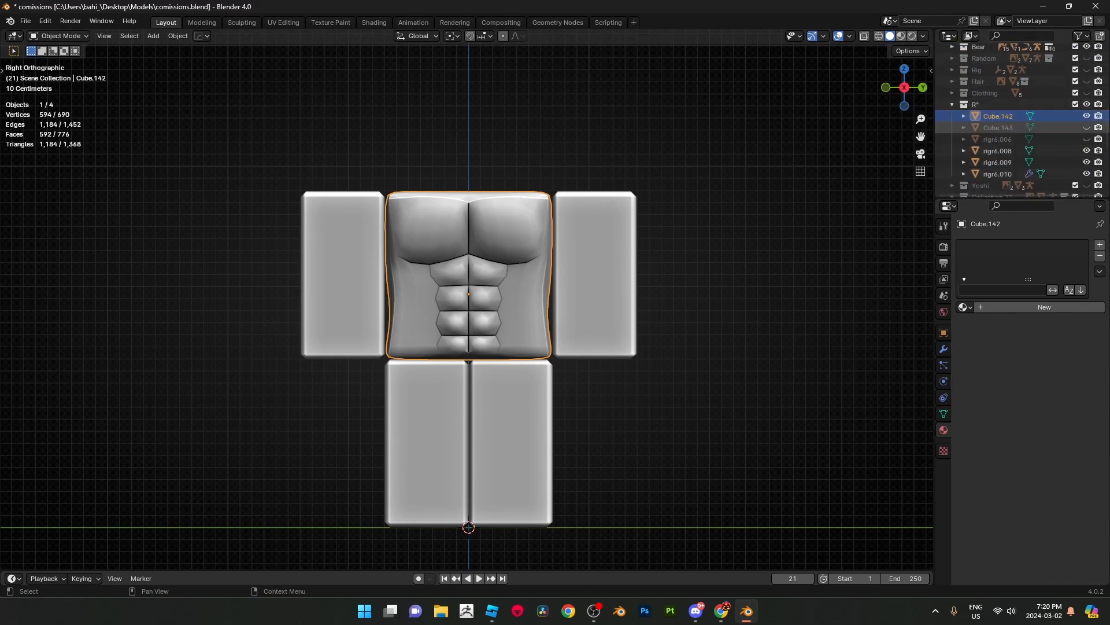
click(1086, 116)
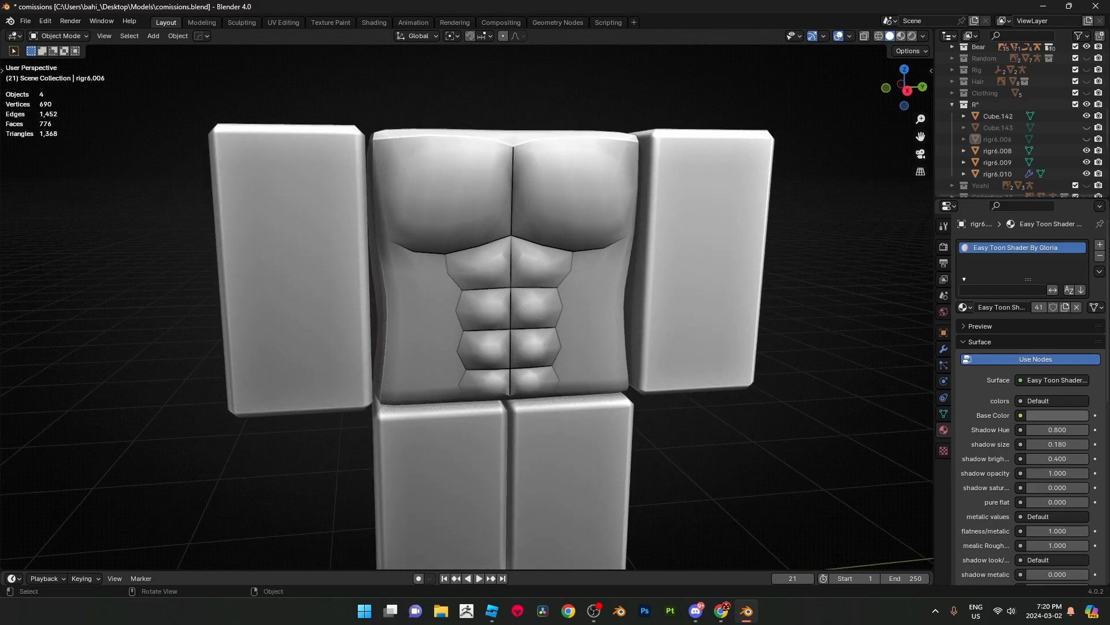
- View the two muscle-textured R6 characters in Roblox Studio, then return to Blender
click(491, 611)
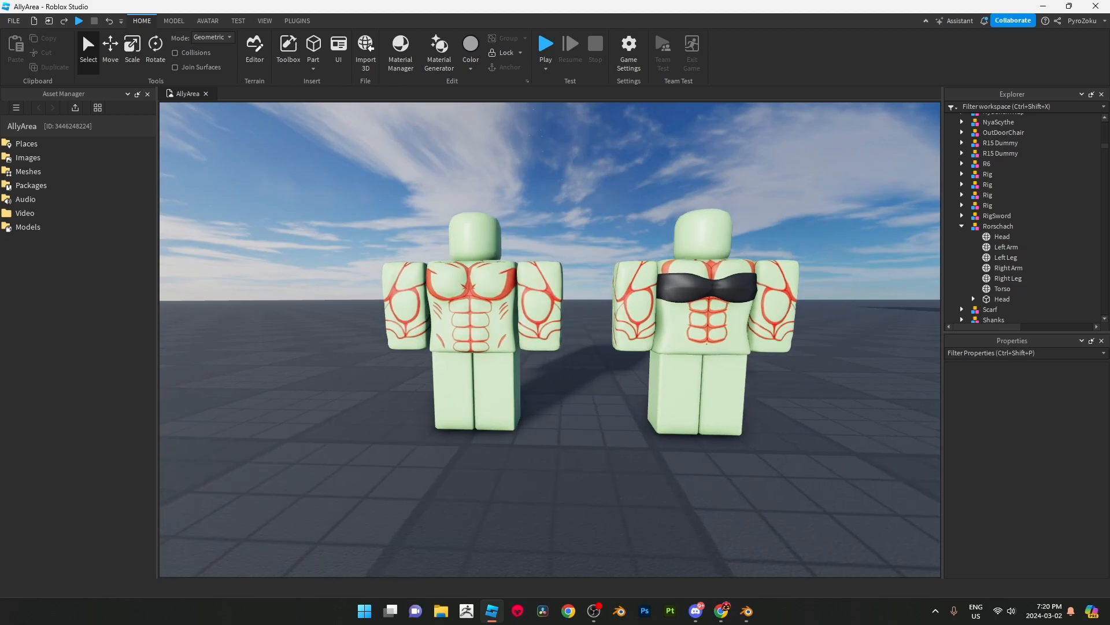
scroll(down, 3)
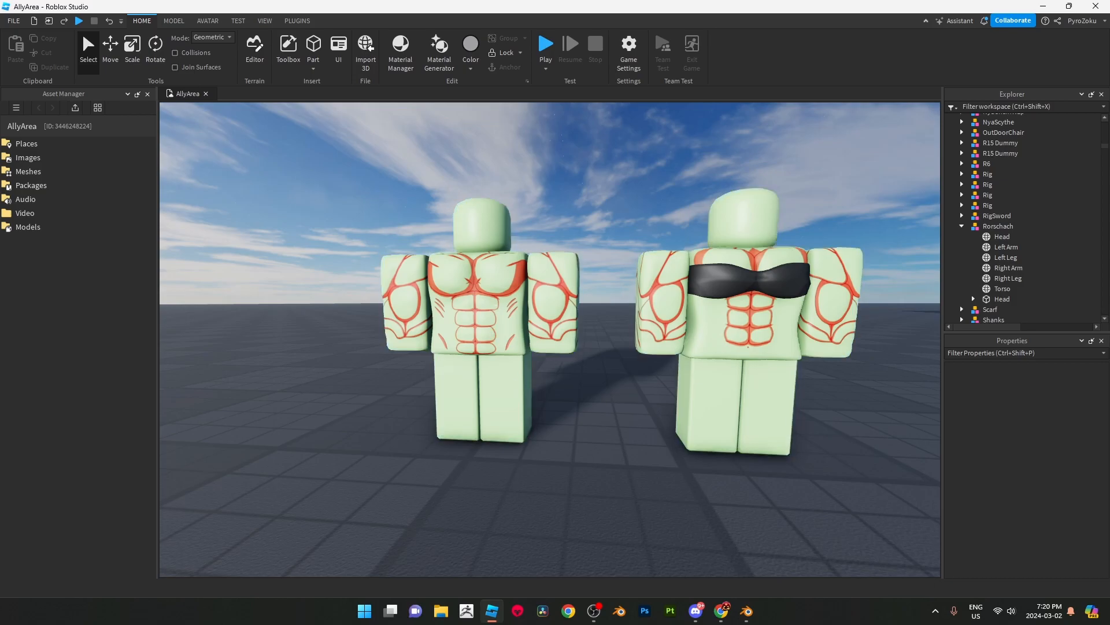
click(744, 611)
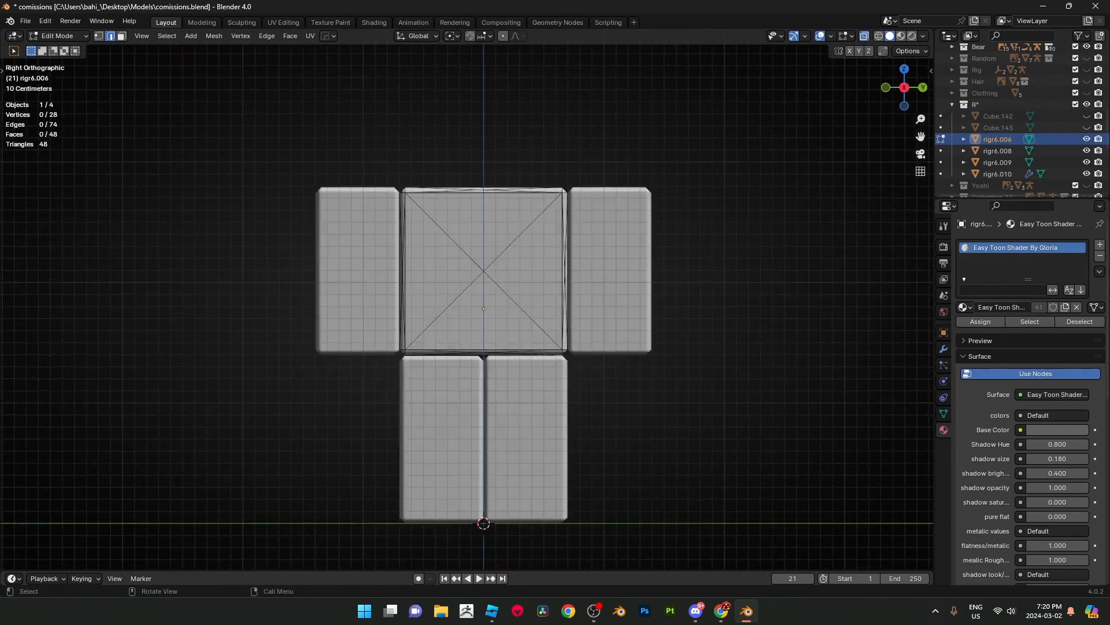
- Leave edit mode and add a new cube mesh to the scene
click(152, 36)
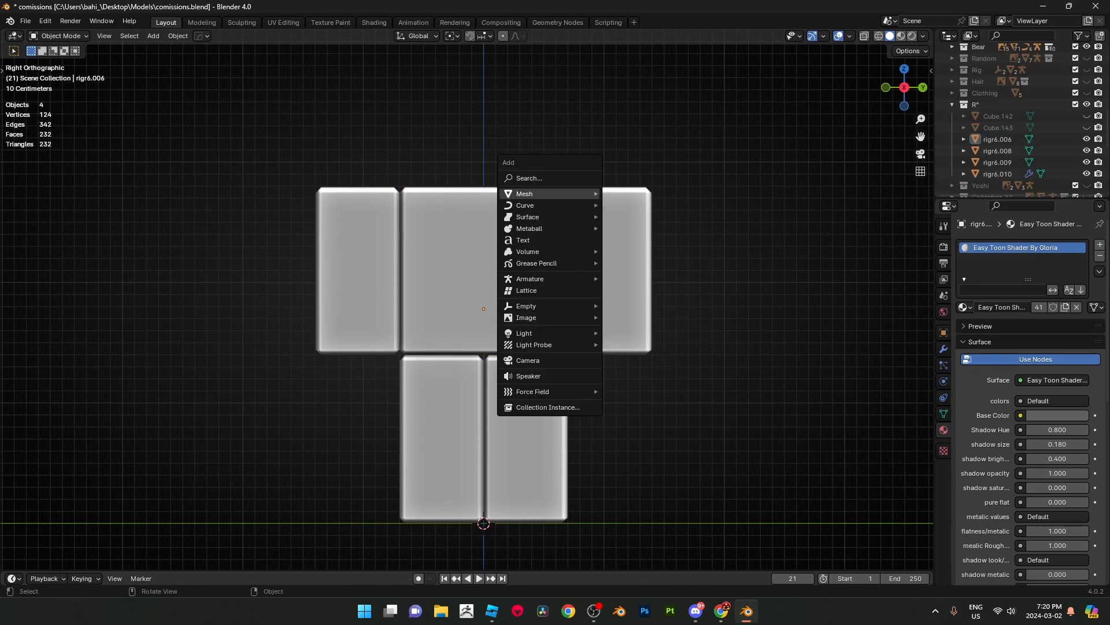
click(525, 193)
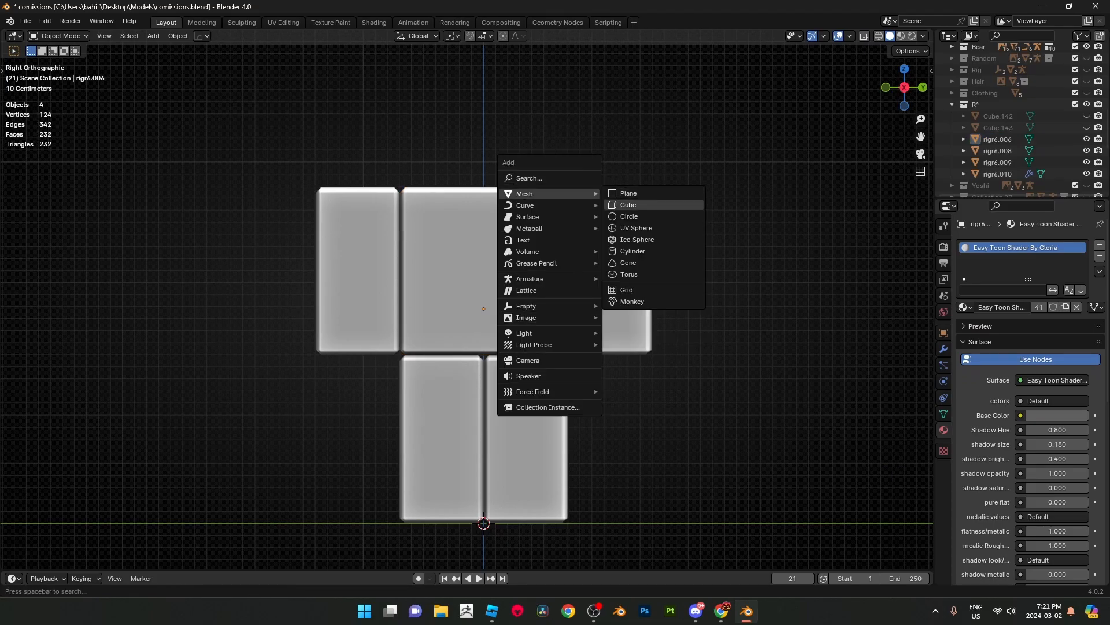
click(627, 205)
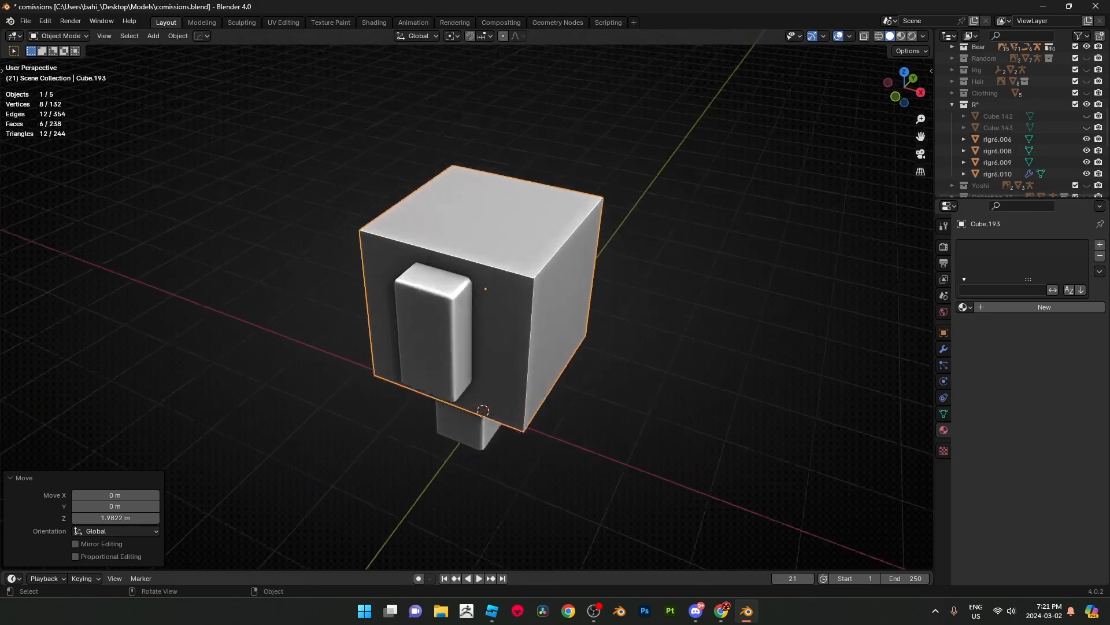
- Scale and edit the cube into a torso block resting on the R6 legs
key(s)
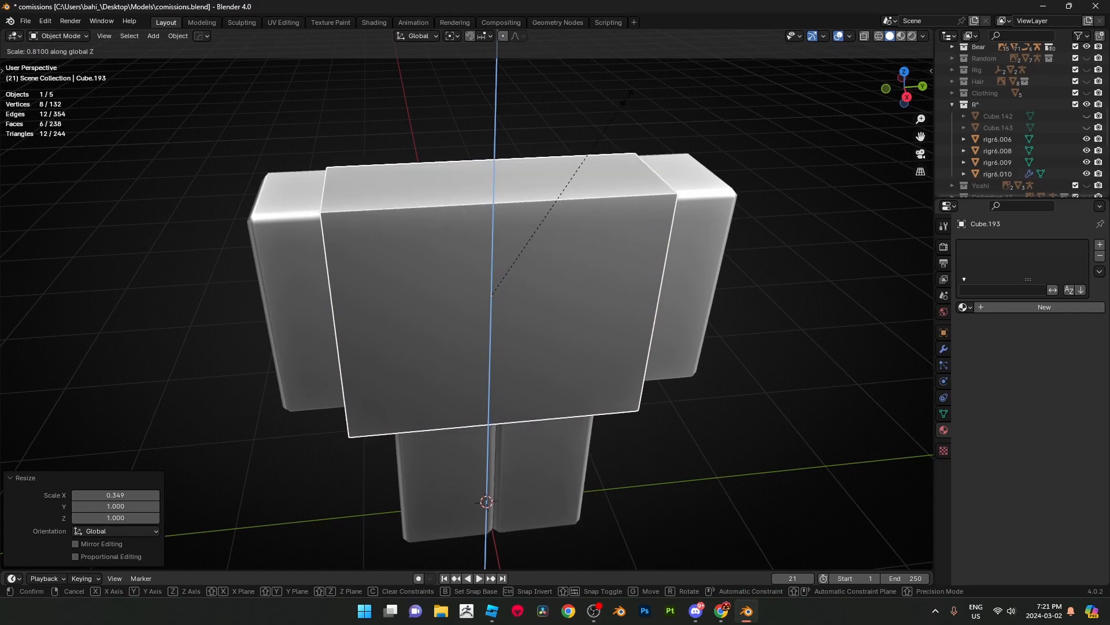
mouse_move(644, 251)
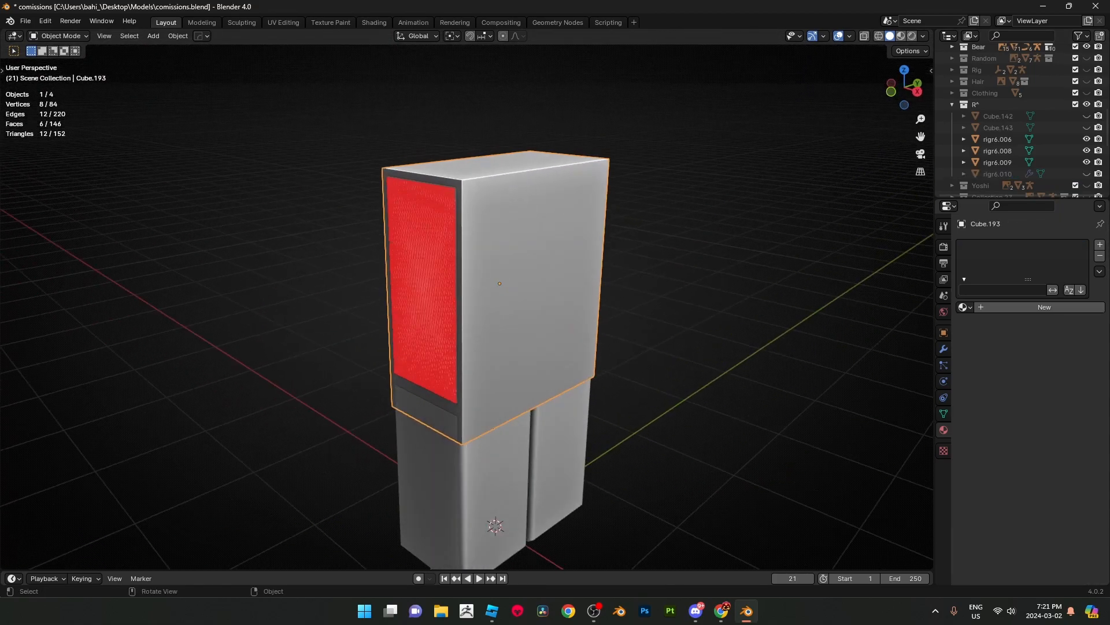
key(s)
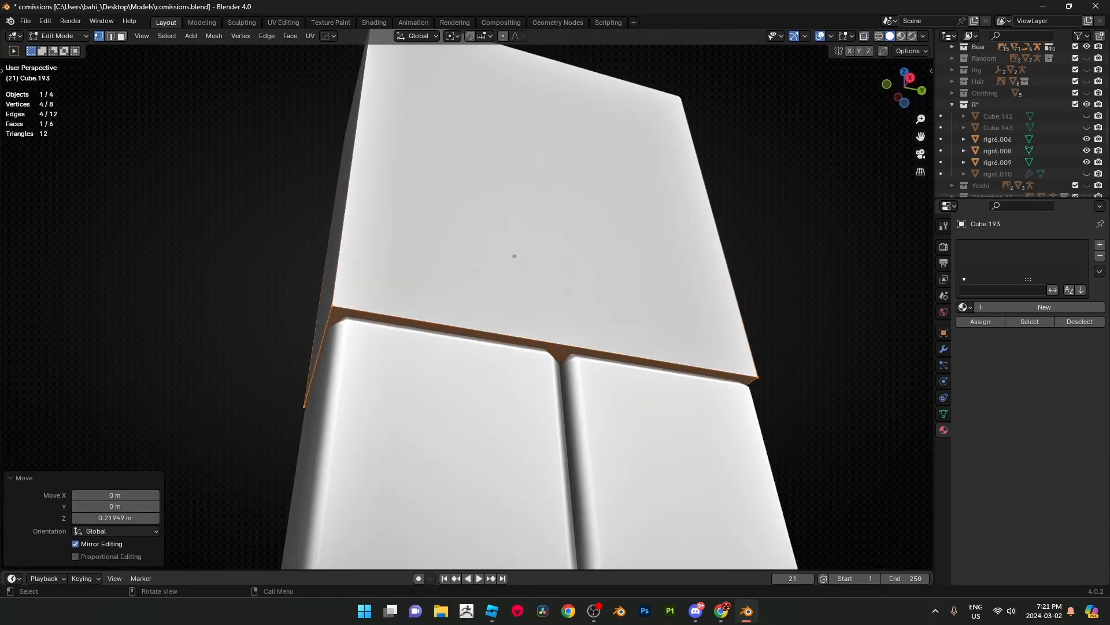
key(Tab)
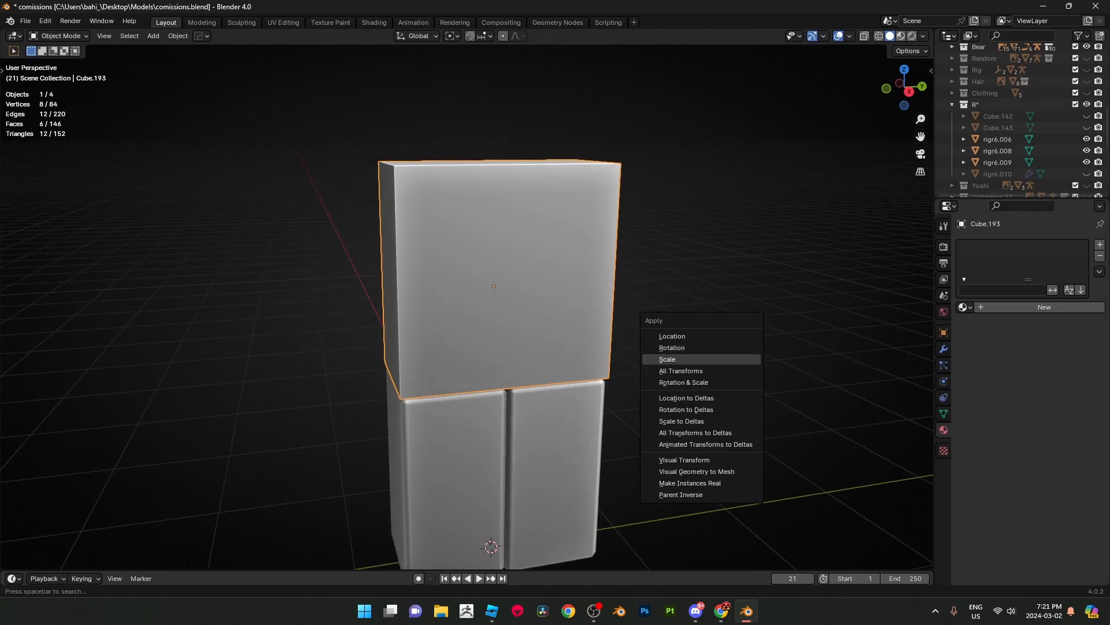
- Apply the torso block's scale, bevel its edges and add a Catmull-Clark subdivision
click(666, 358)
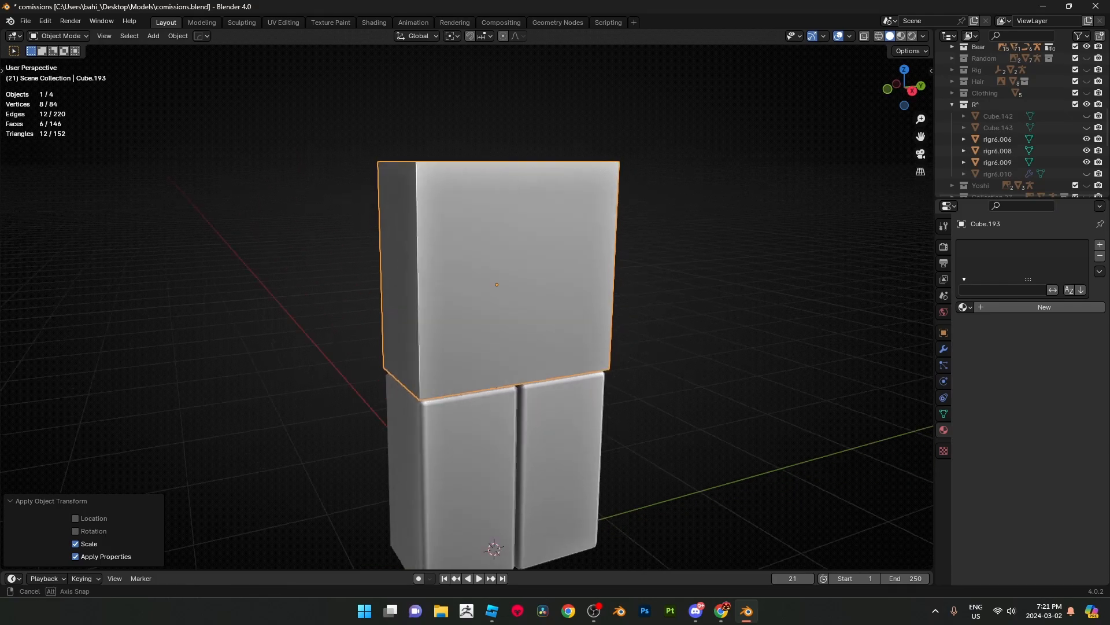
key(Tab)
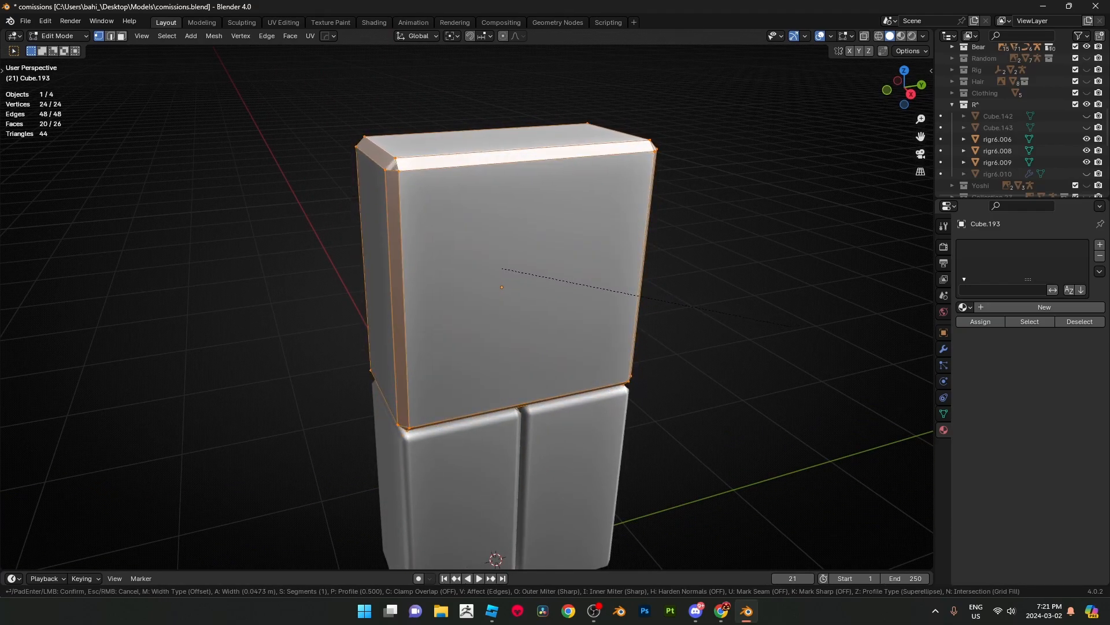
key(Tab)
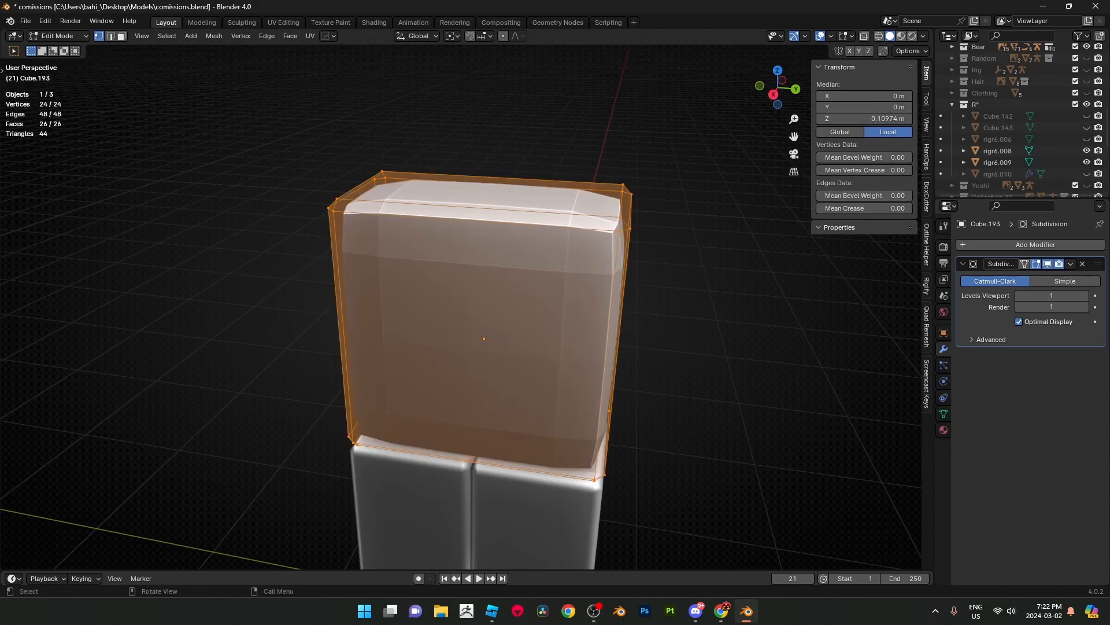
- Lower the crease on the torso block's edges and smooth-shade it
click(864, 207)
text(1)
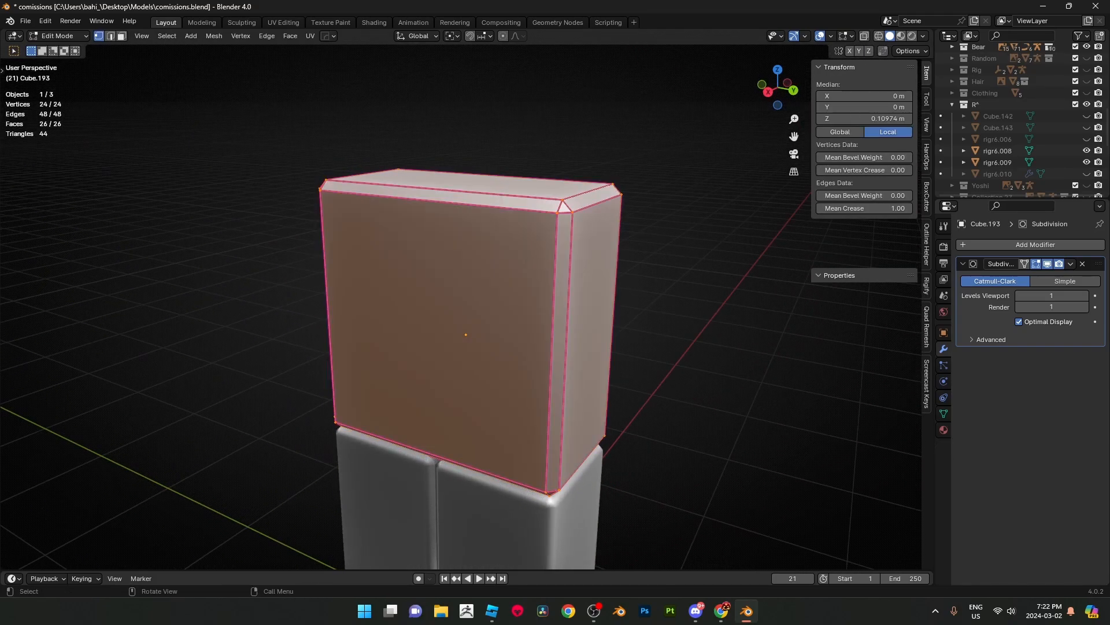
drag(864, 207, 835, 207)
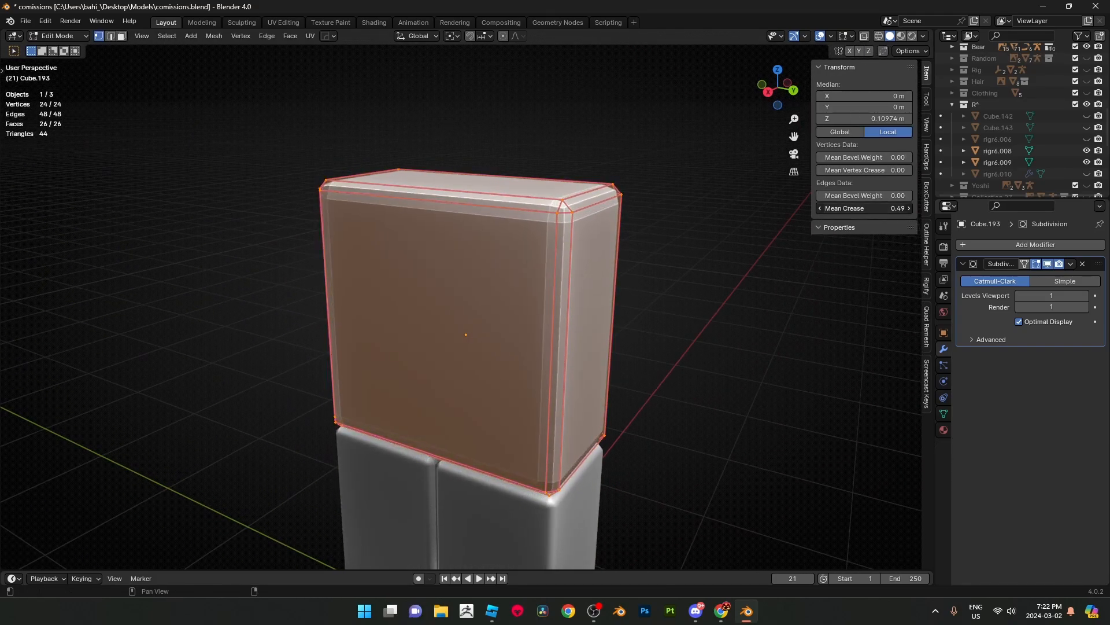
right_click(500, 327)
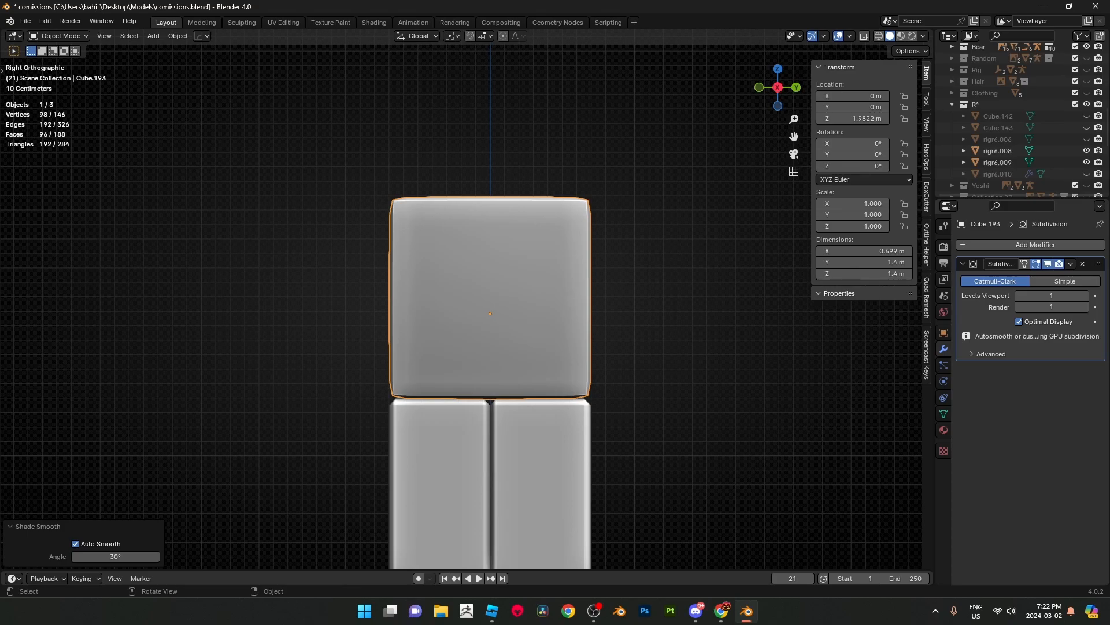
- Cut edge loops across the torso front marking out the upper chest faces
key(Tab)
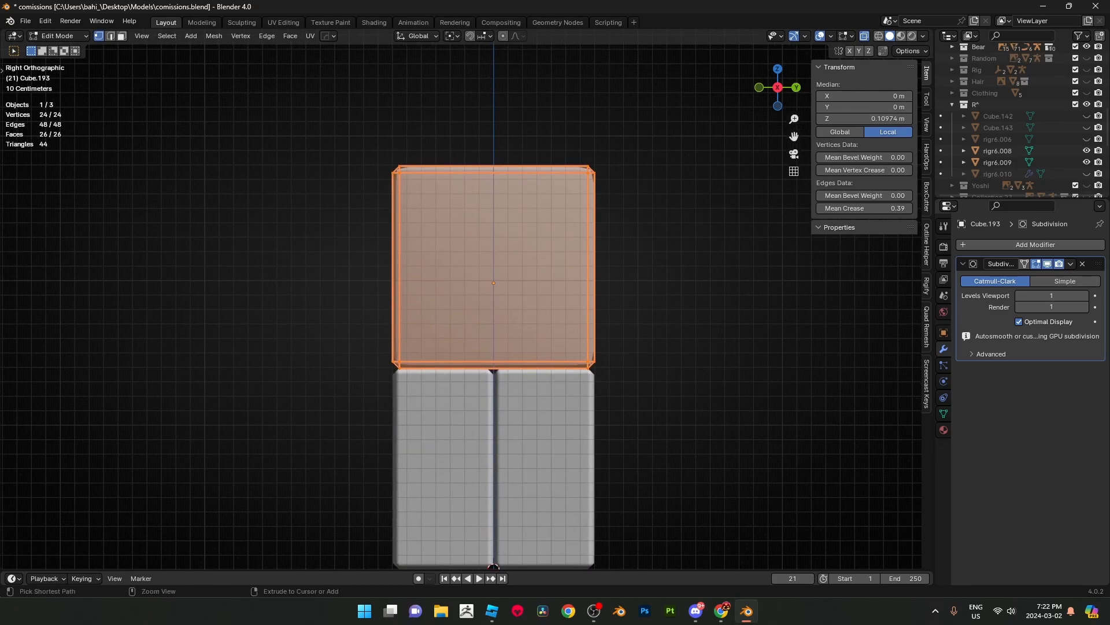
key(x)
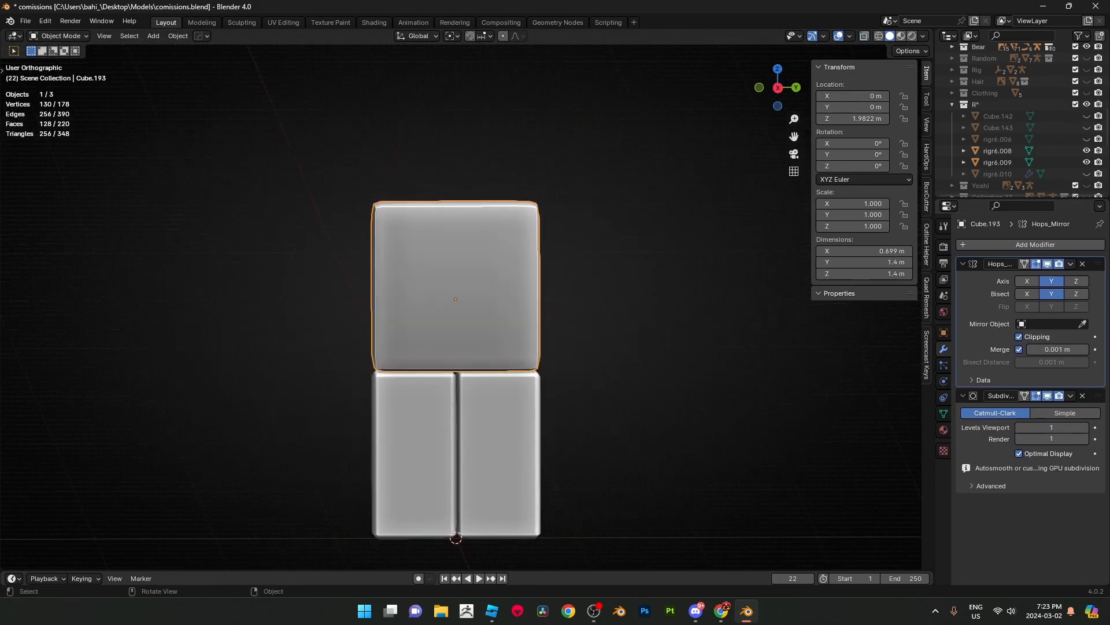
key(Tab)
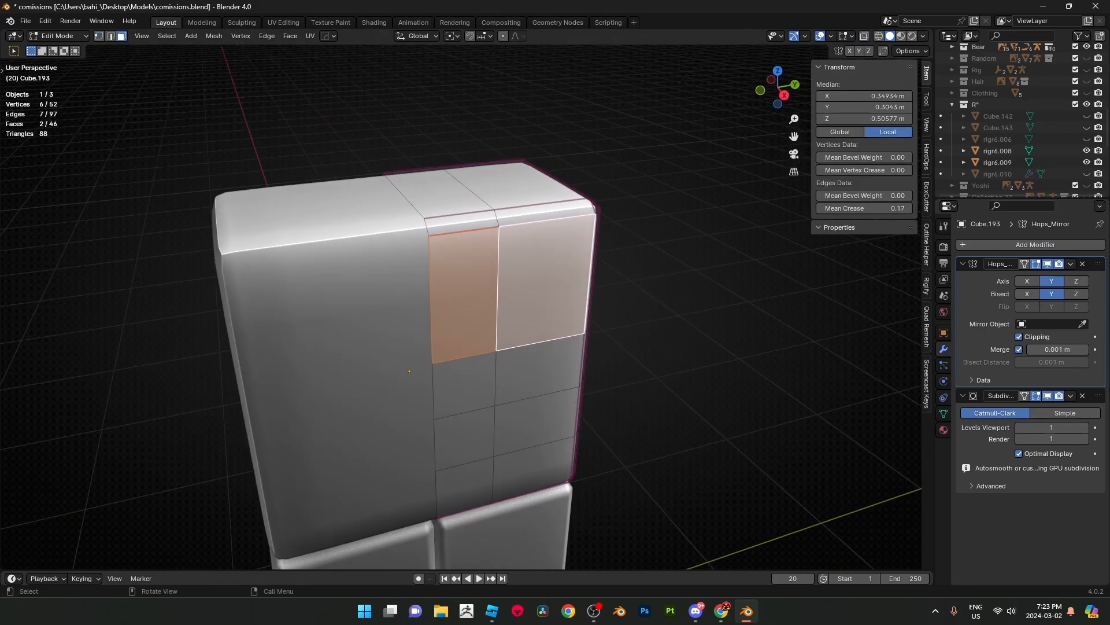
- Inset the upper chest faces to form a rounded pectoral bulge with a creased lower edge
key(i)
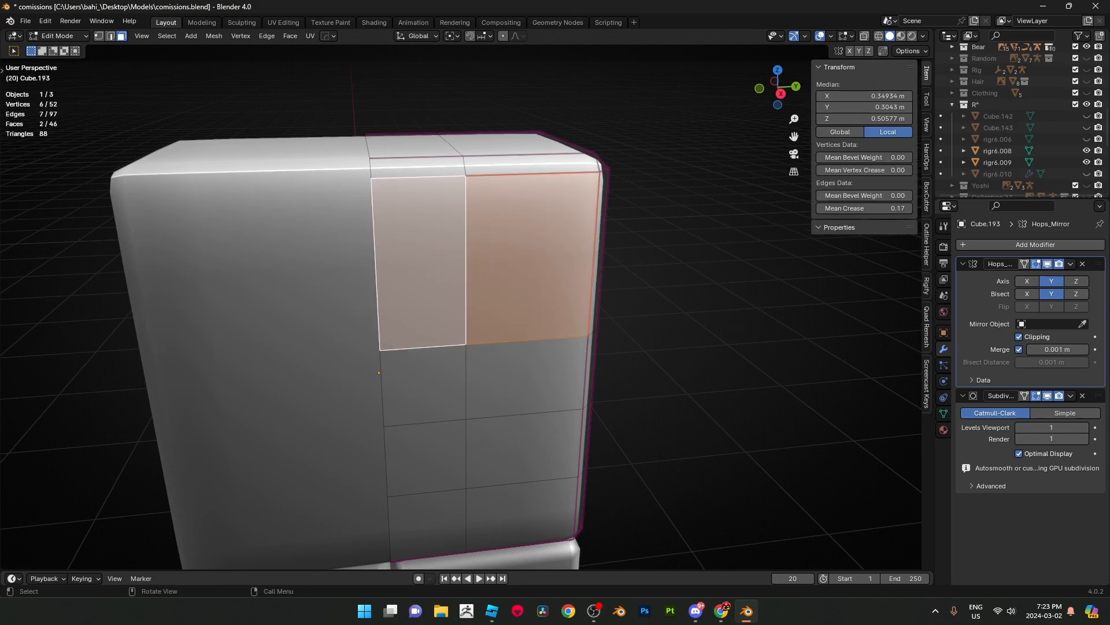
key(i)
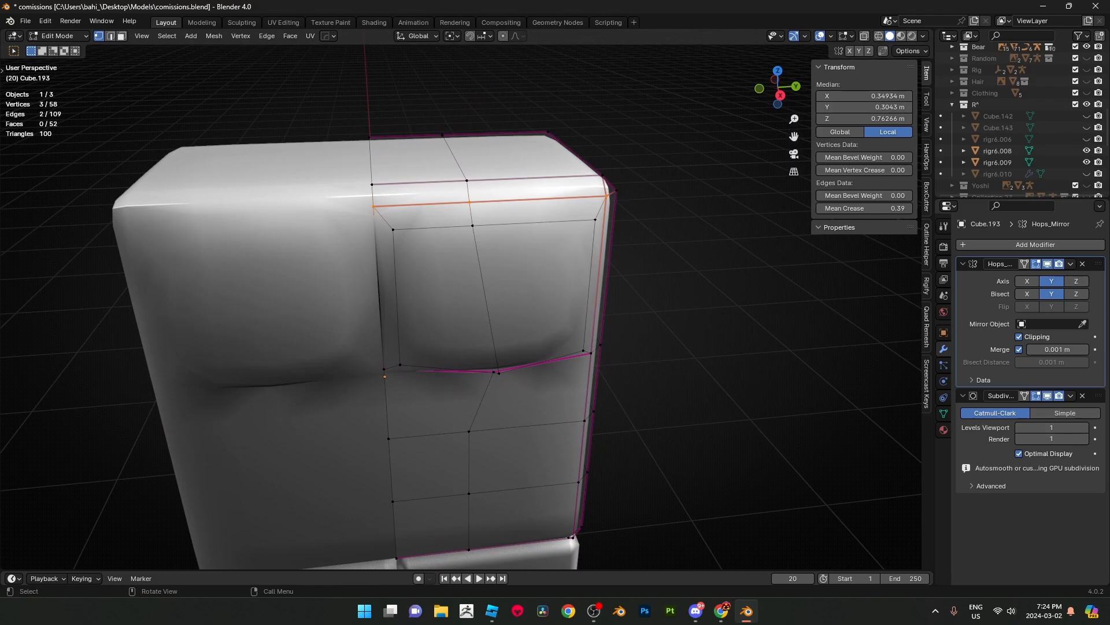
- Raise the crease under the pectoral to about 0.41 and view the whole torso
key(g)
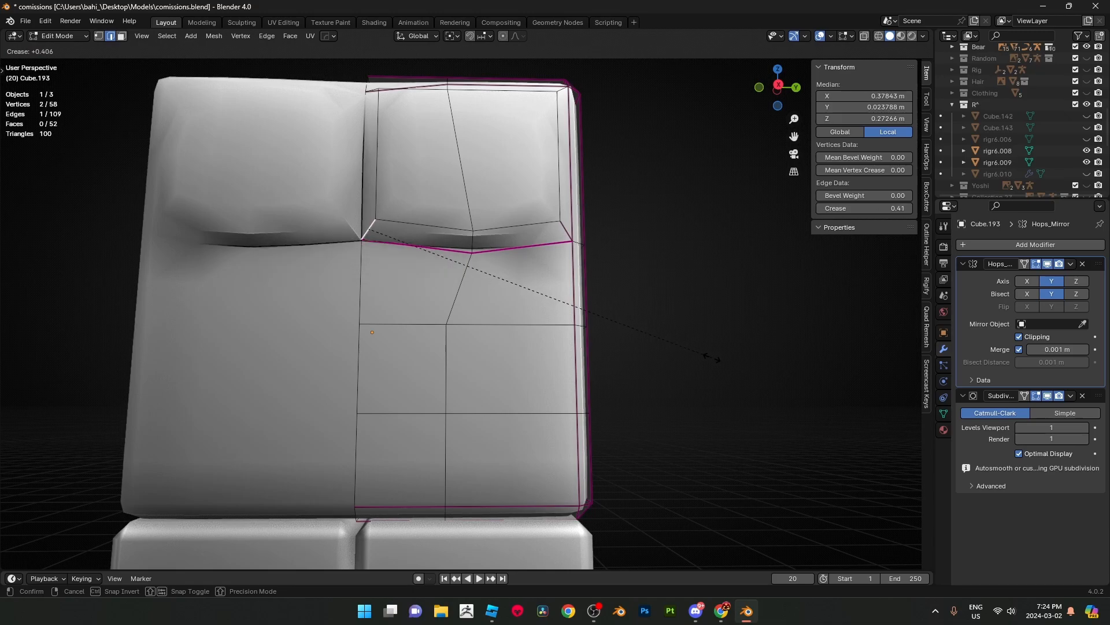
key(Tab)
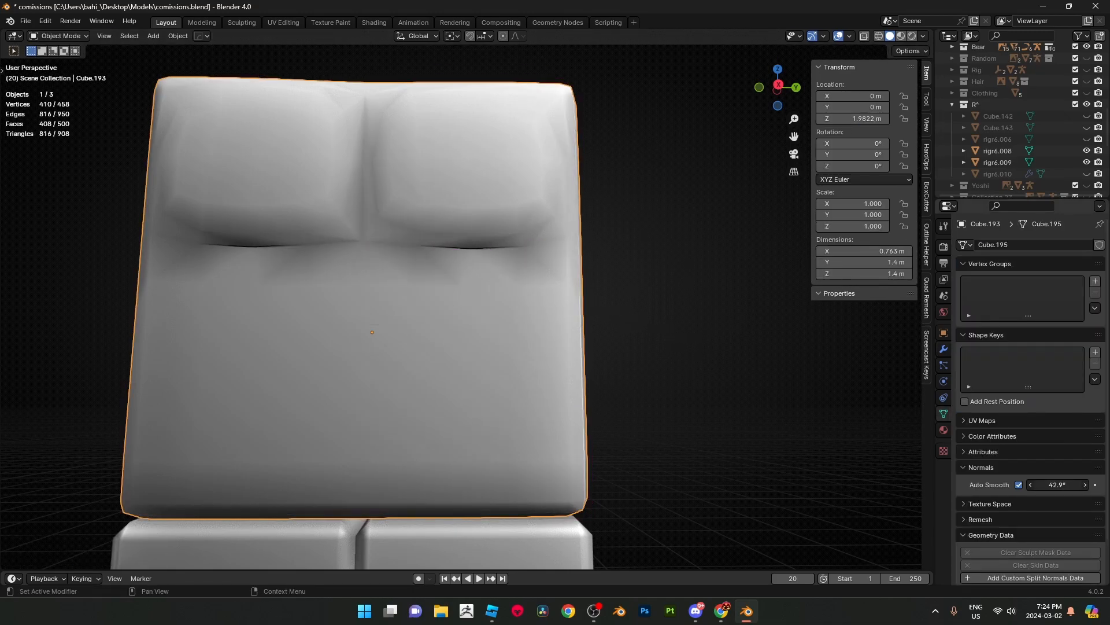
- Move pectoral outline vertices so the lower edge dips to a point at the chest centre
key(Tab)
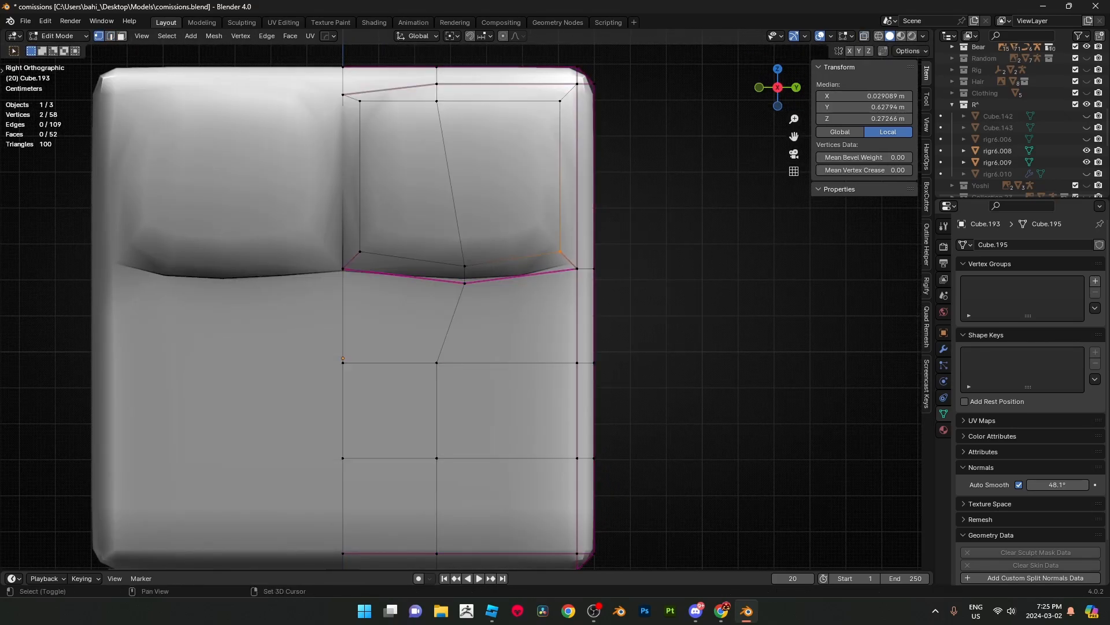
click(577, 268)
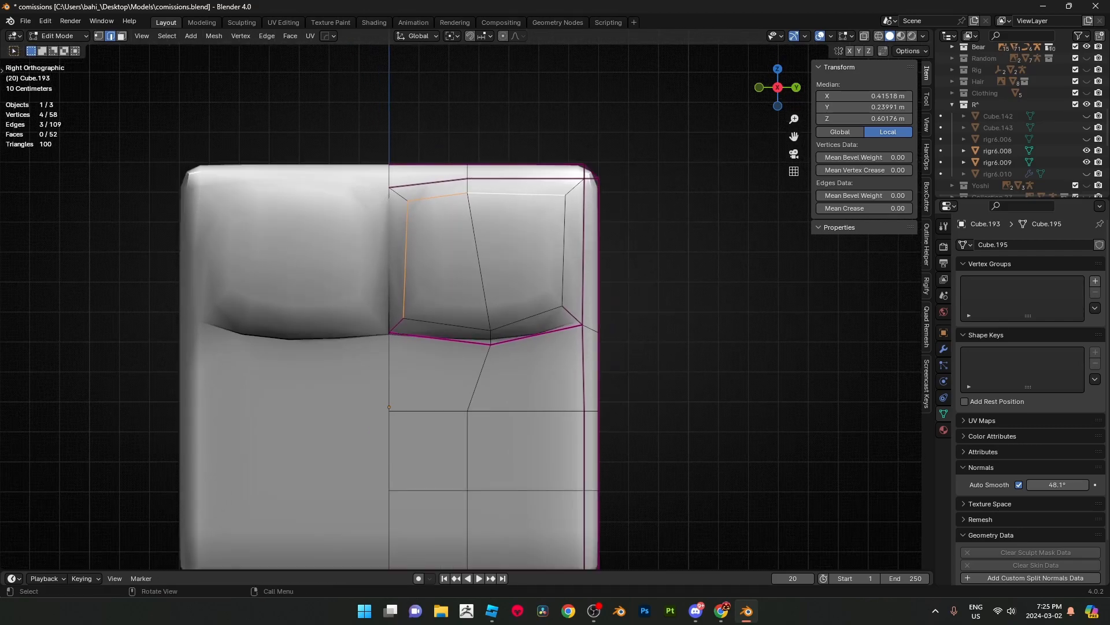
key(Tab)
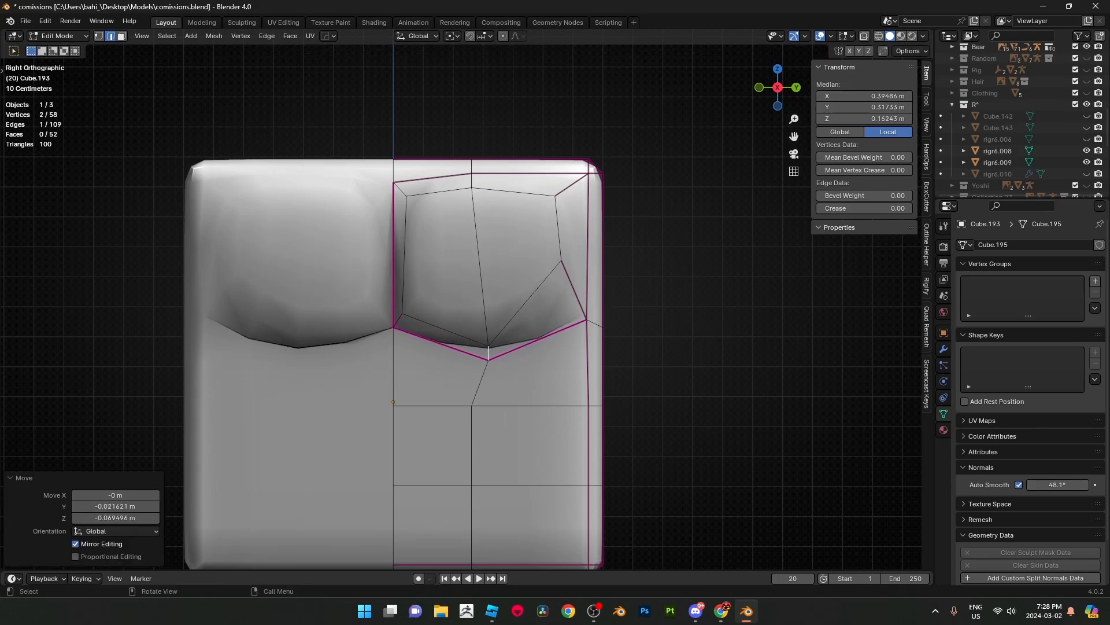
key(g)
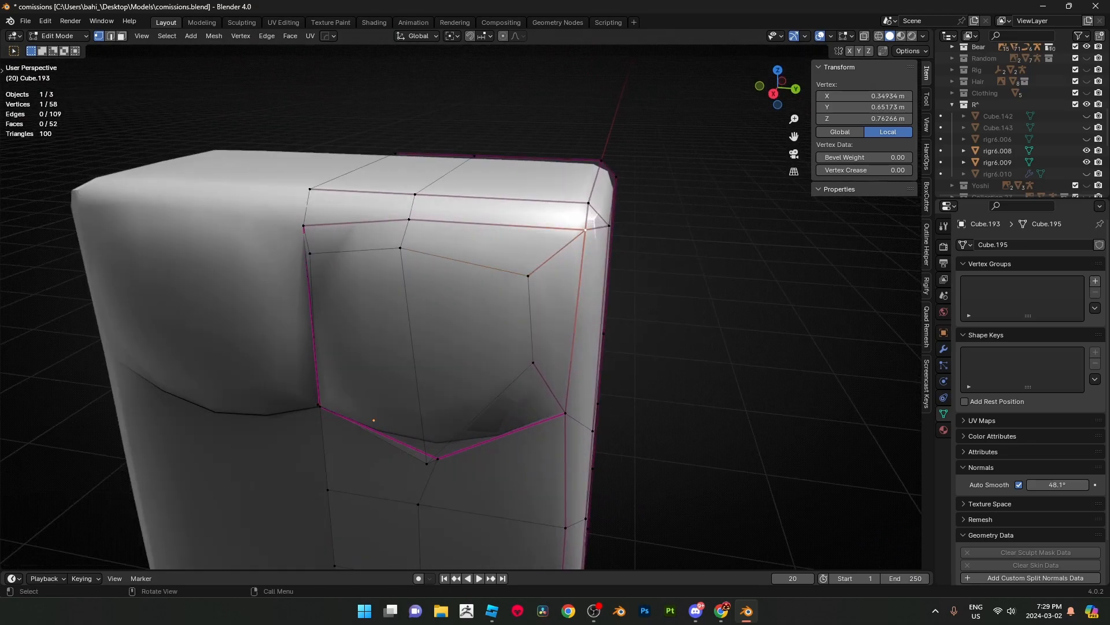
key(g)
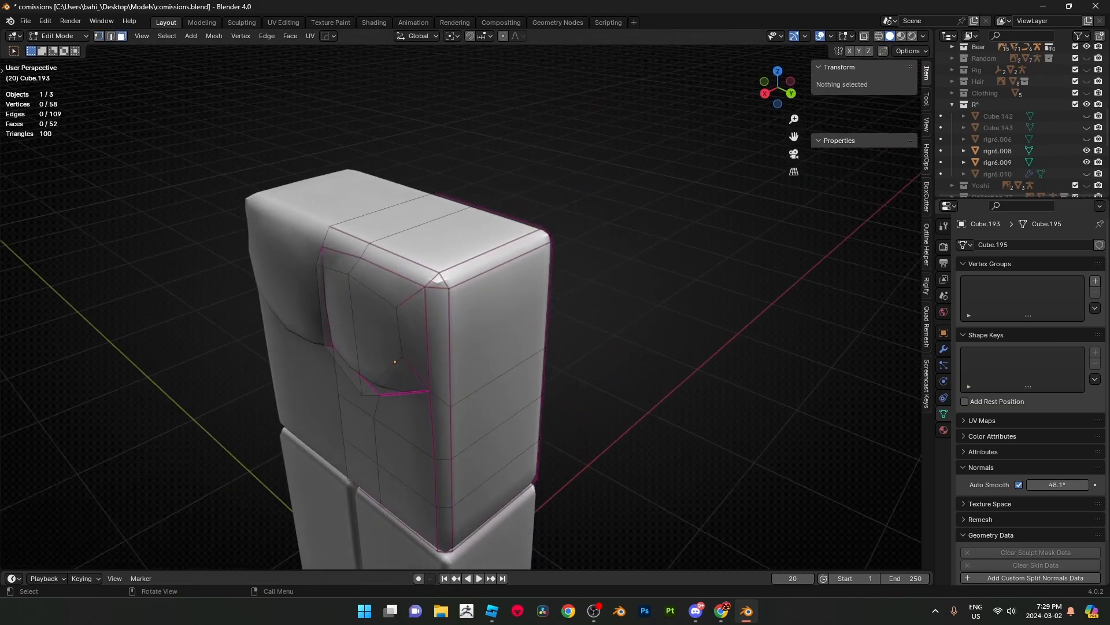
- Check the smoothed torso as a whole, then adjust the pectoral vertices further
key(g)
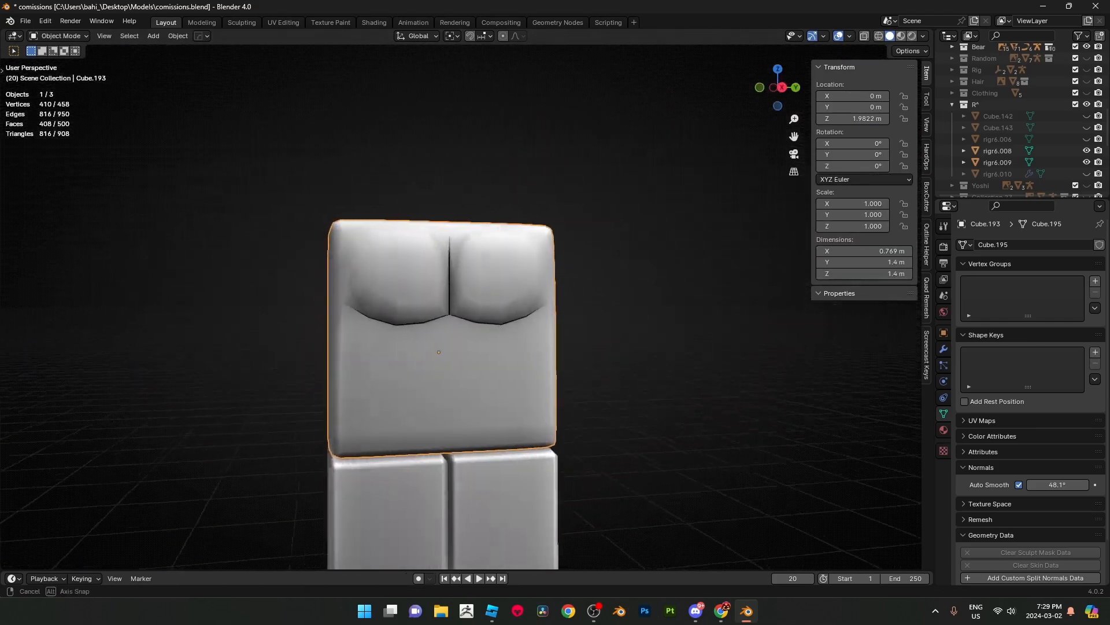
key(Tab)
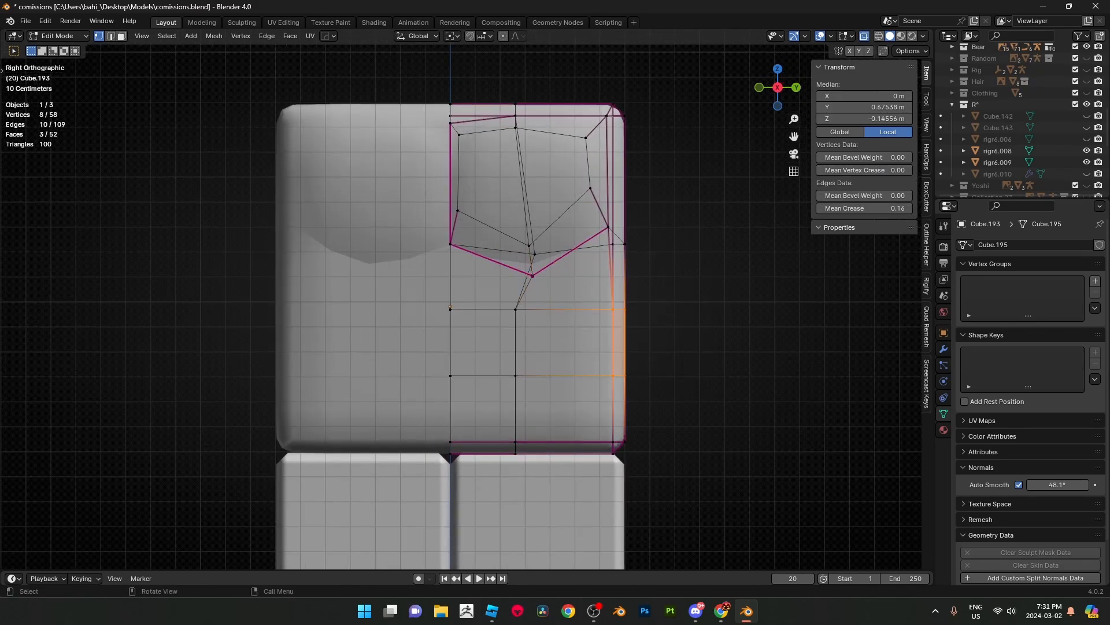
- Pull the side vertices inward below the chest, previewing the waist taper between edits
key(g)
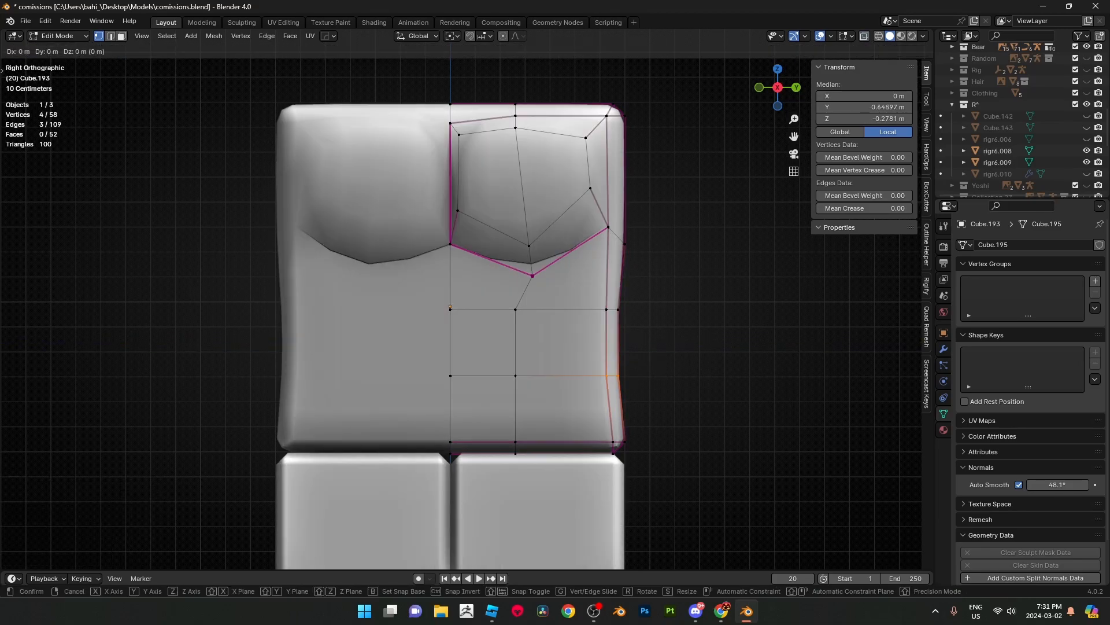
key(Tab)
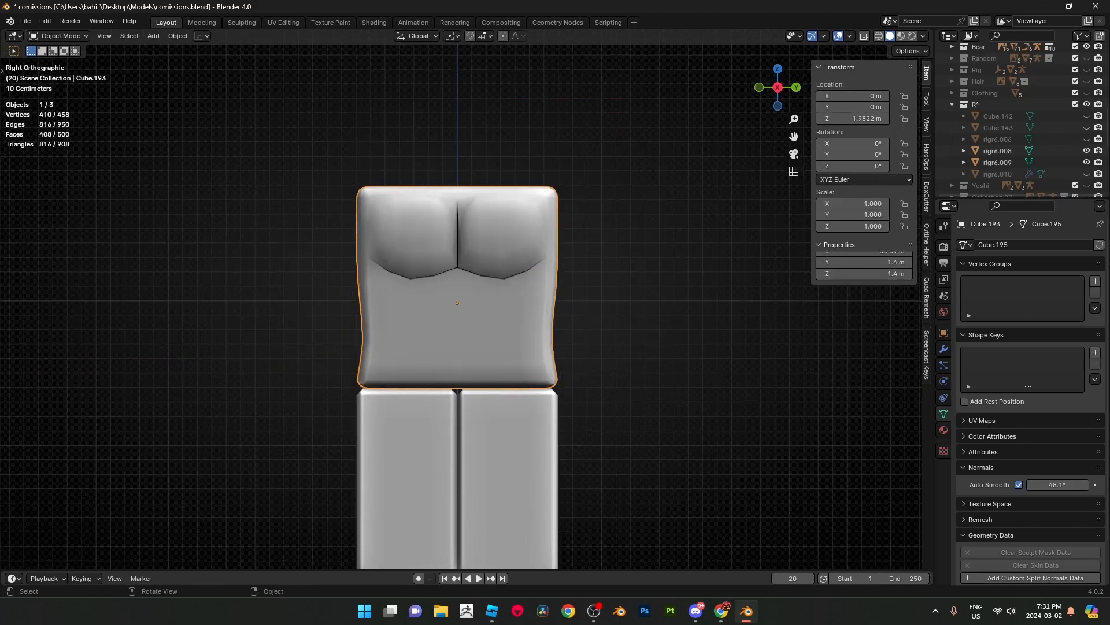
key(Tab)
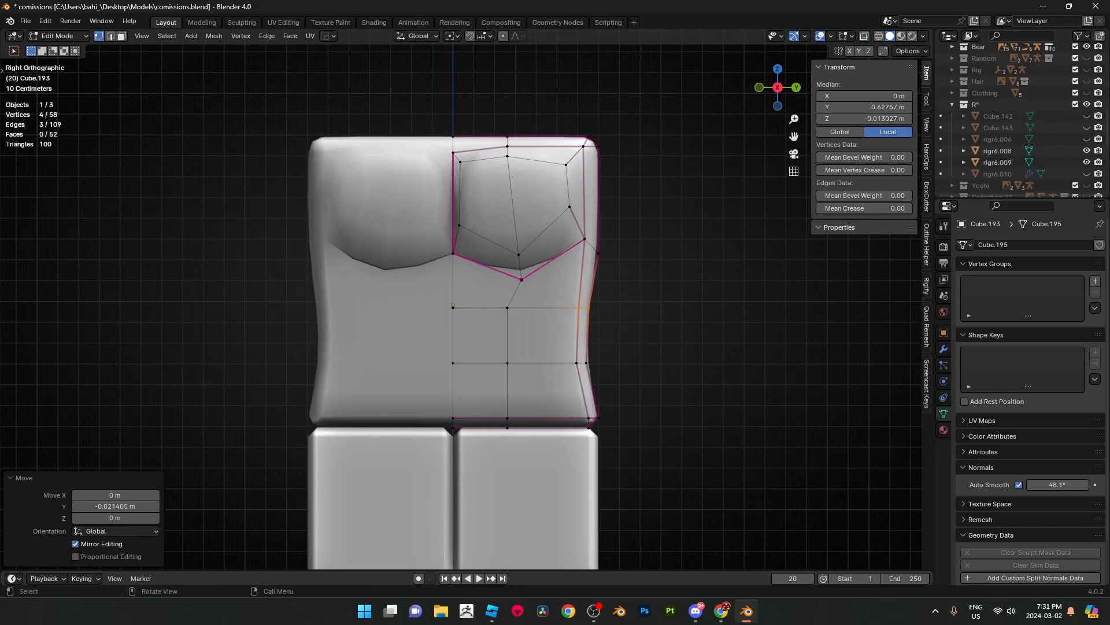
key(Tab)
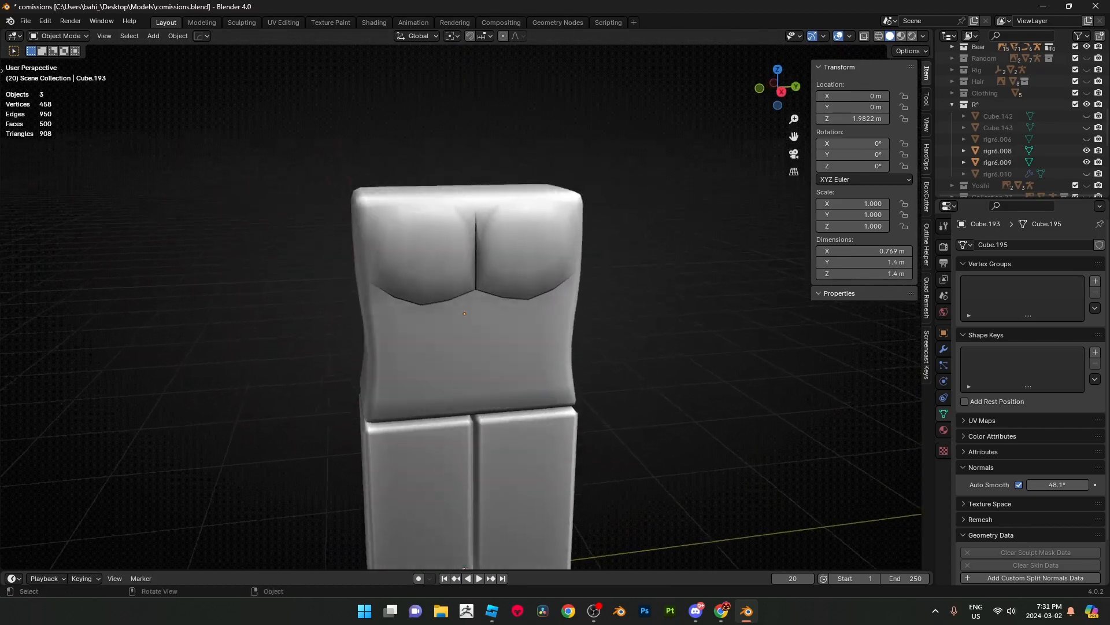
key(Tab)
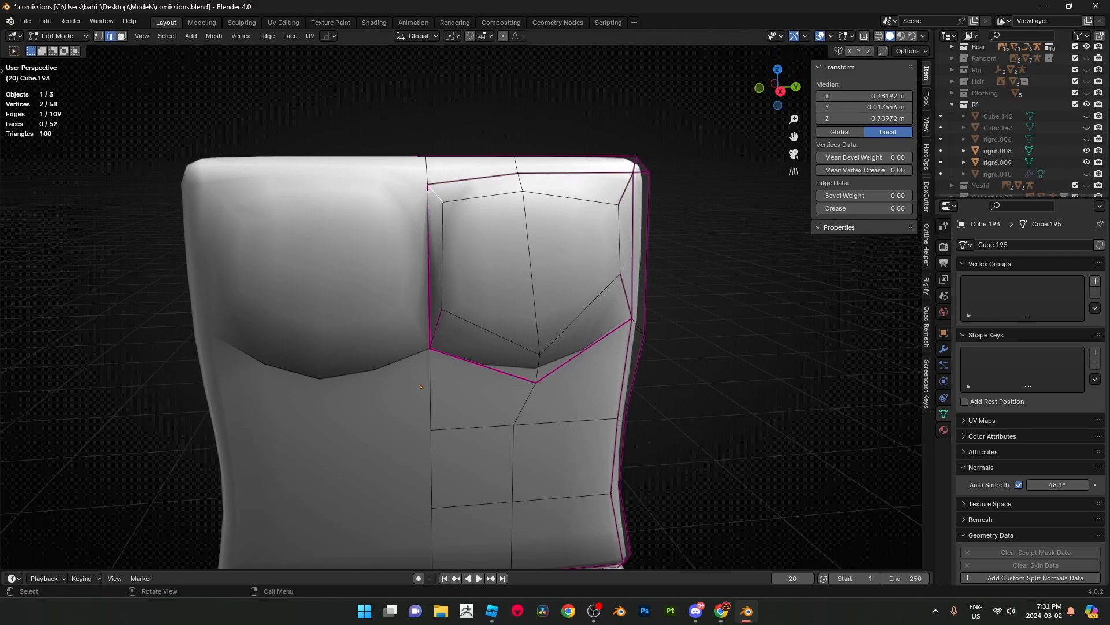
- Move the bottom pectoral vertex up about 0.03 m along Z to sharpen the chest's lower edge
key(g)
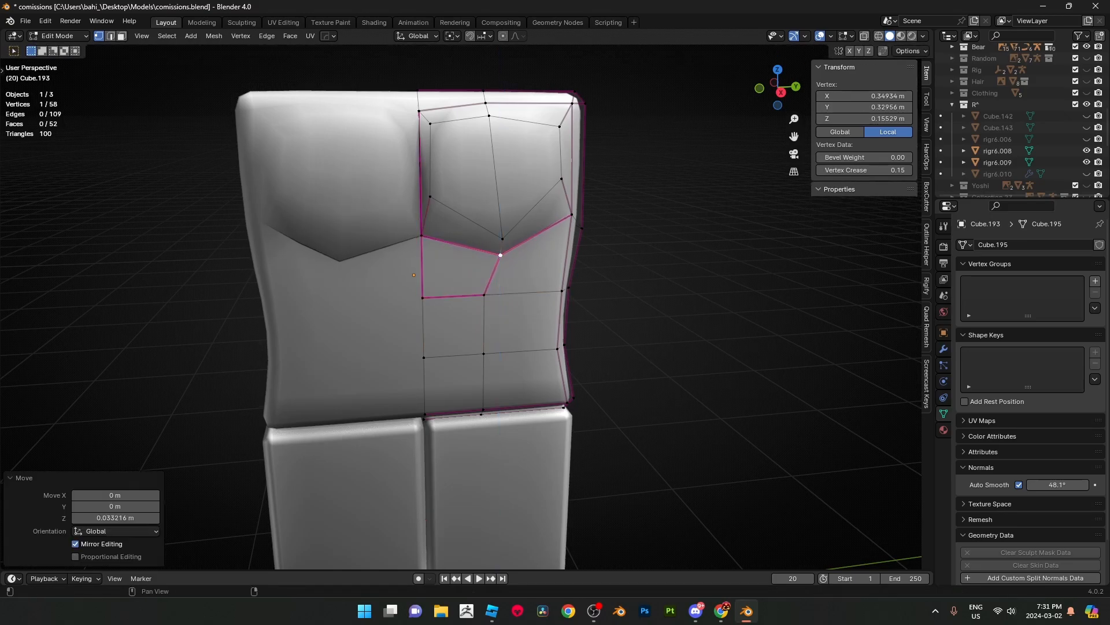
triple_click(864, 169)
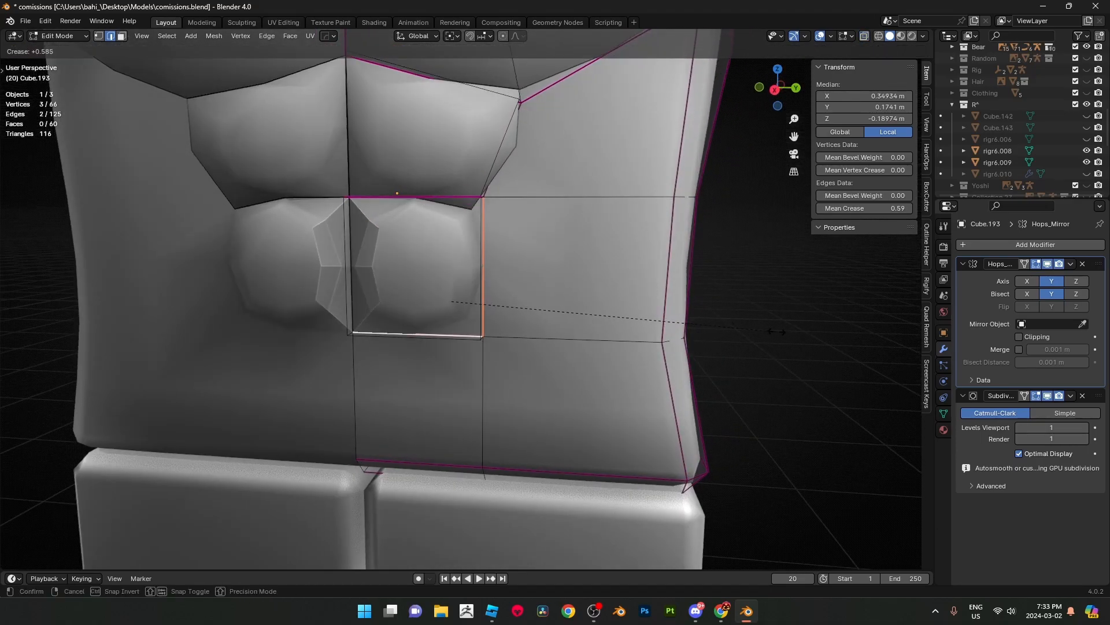
mouse_move(588, 387)
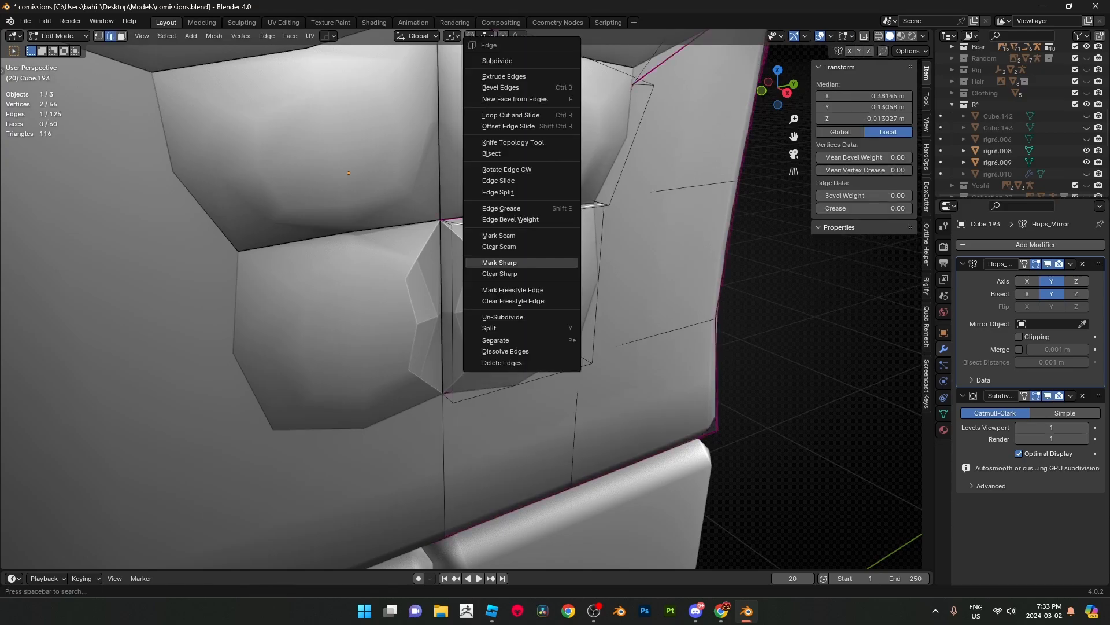
- Set an Edge Crease of about 0.59 on the ab edges and return to the smooth-shaded whole torso
click(500, 262)
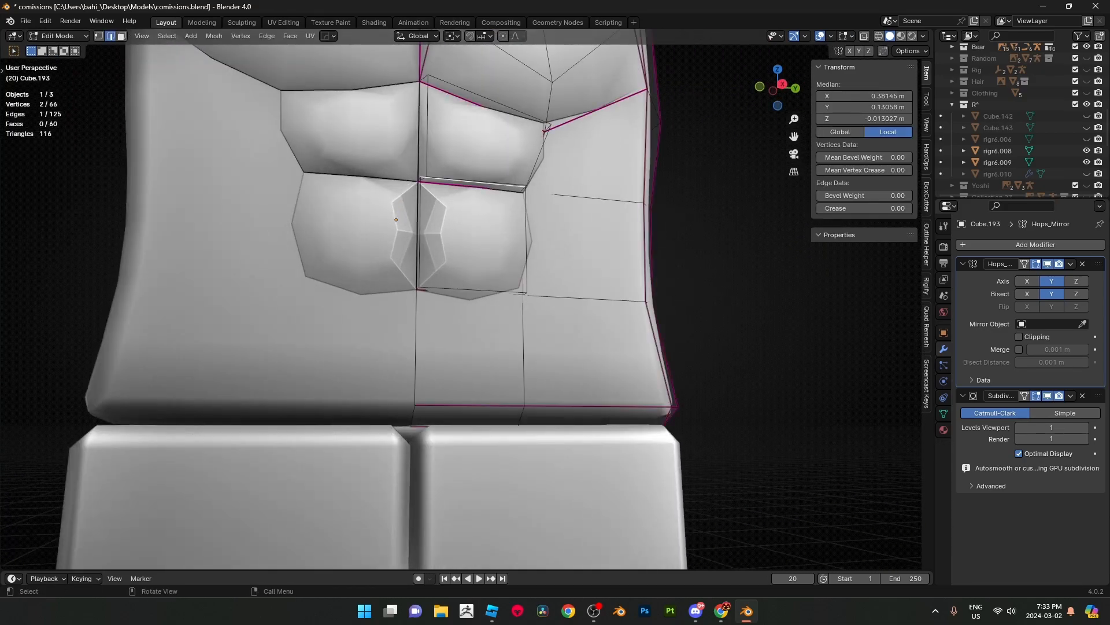
drag(425, 284, 354, 213)
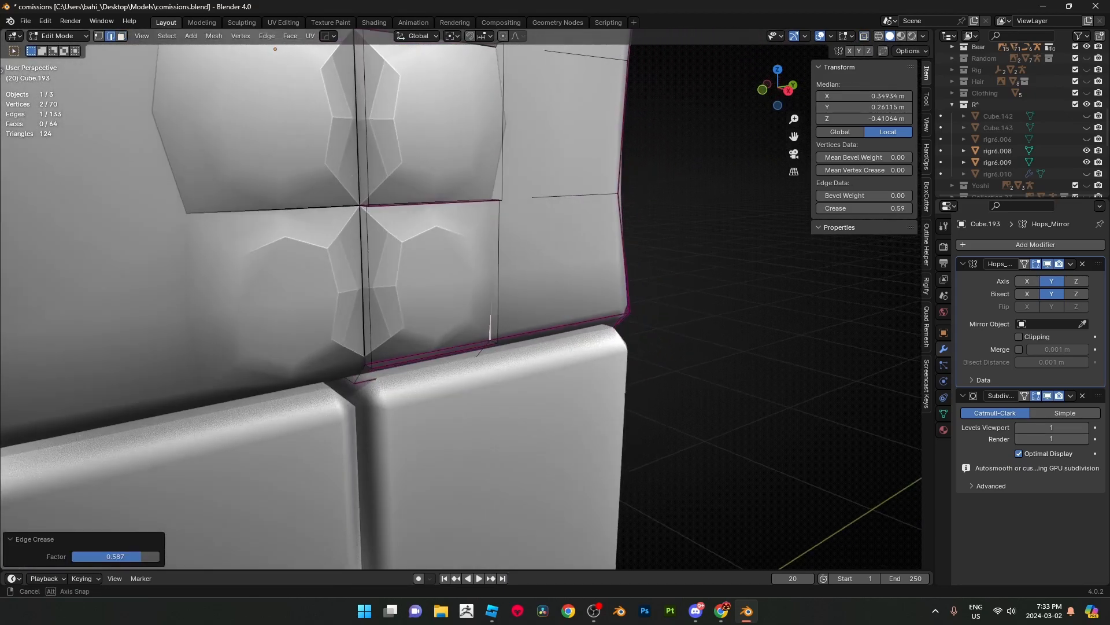
key(Tab)
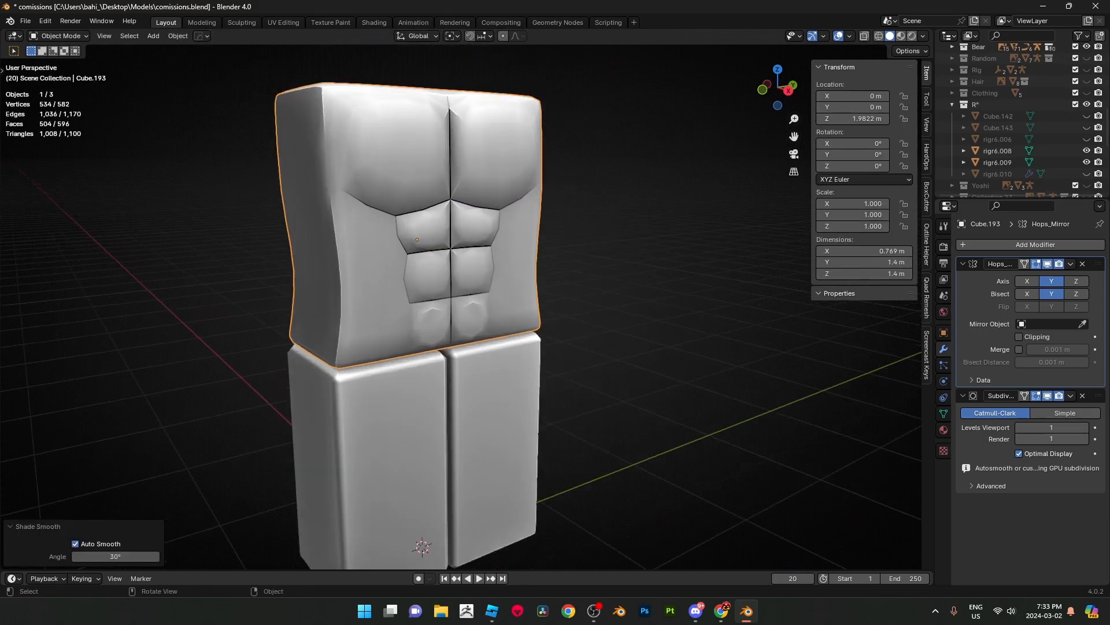
- Shift the lower ab face slightly along X, check the smoothed abs as a whole, and resume editing
key(Tab)
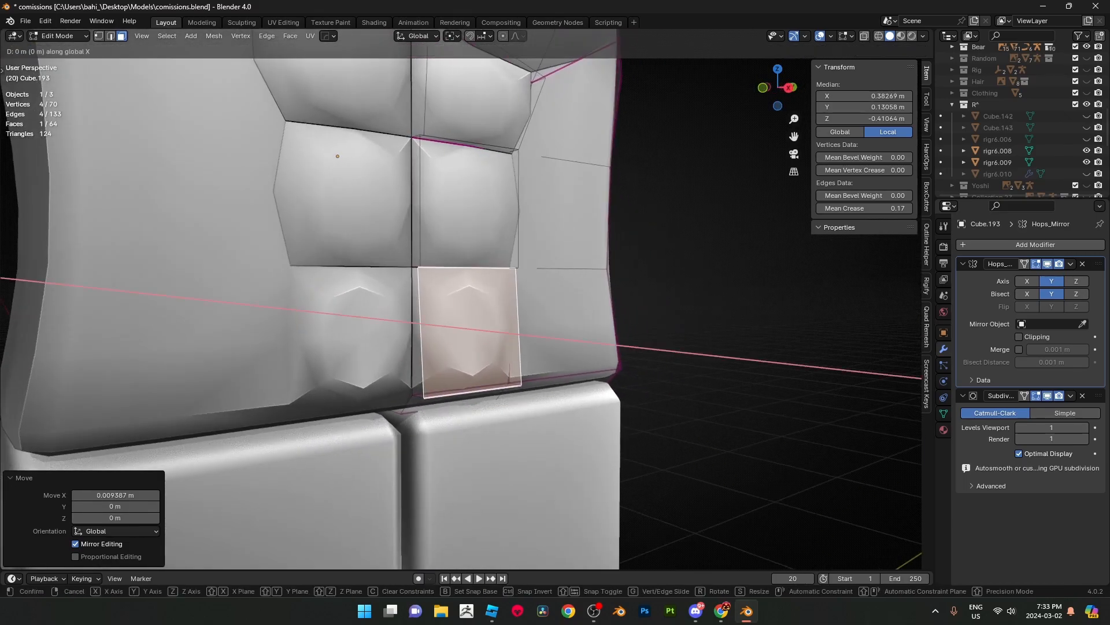
key(Tab)
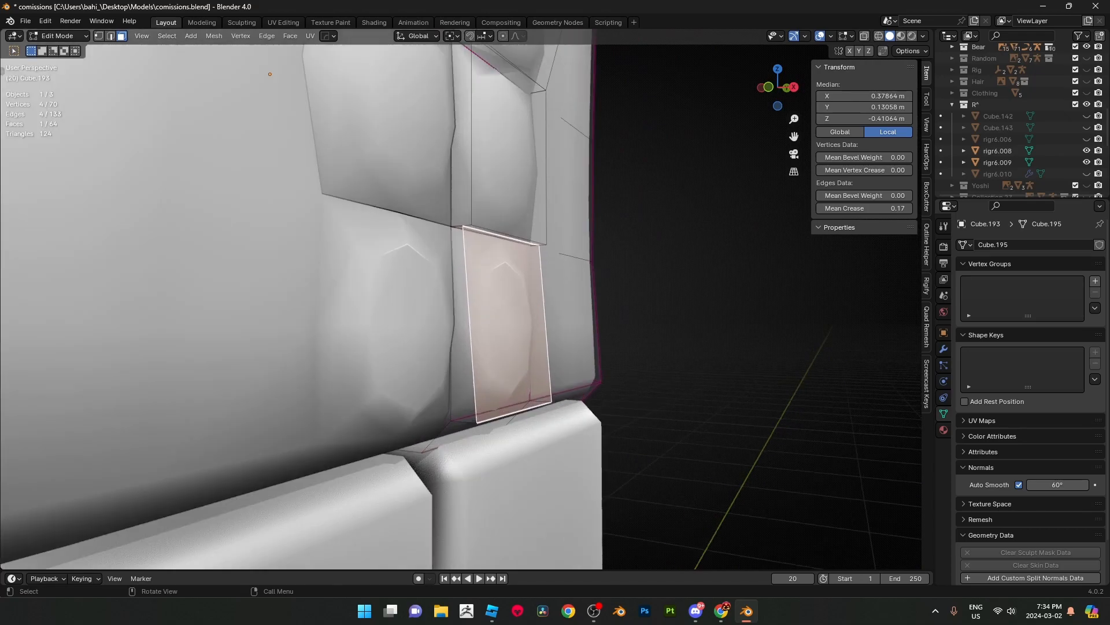
key(s)
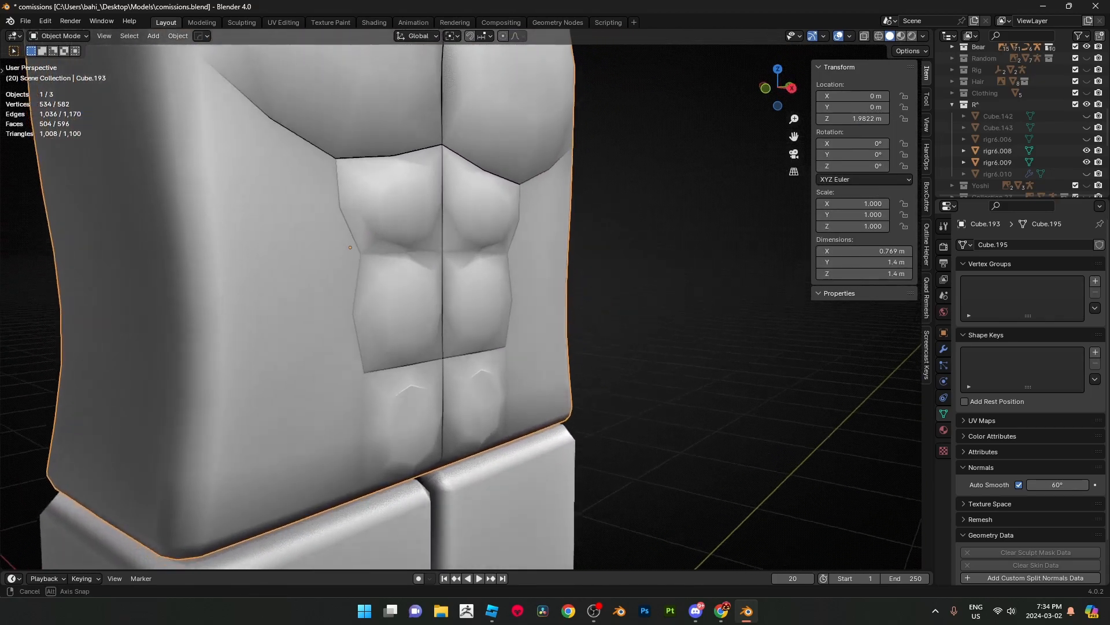
key(Tab)
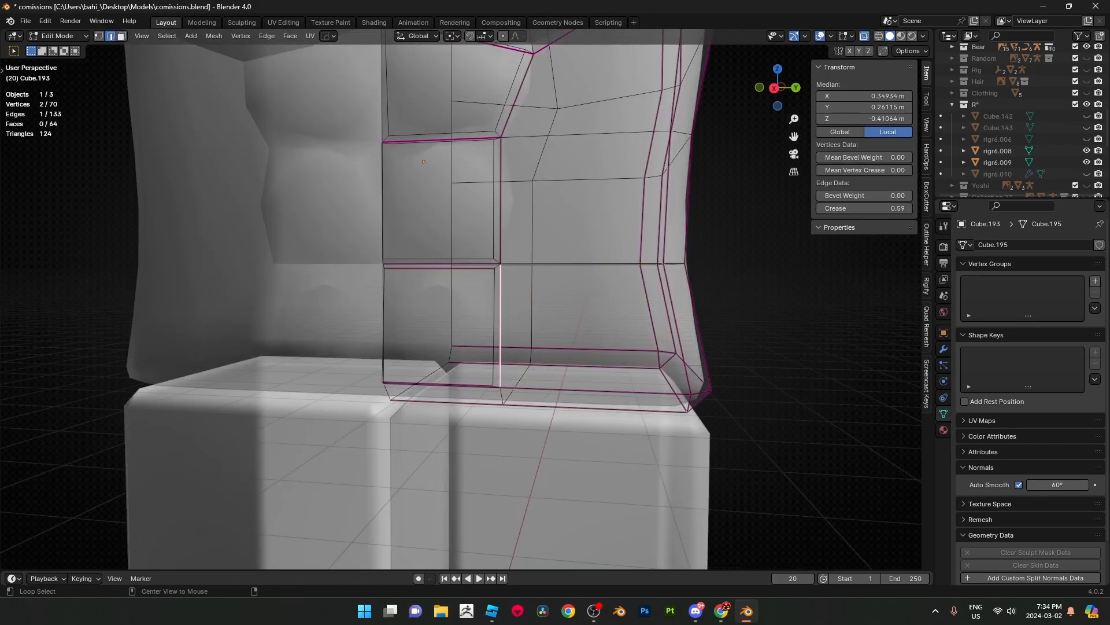
- Clear the crease and sharp marking on the edge under the abs via the Edge context menu
right_click(500, 384)
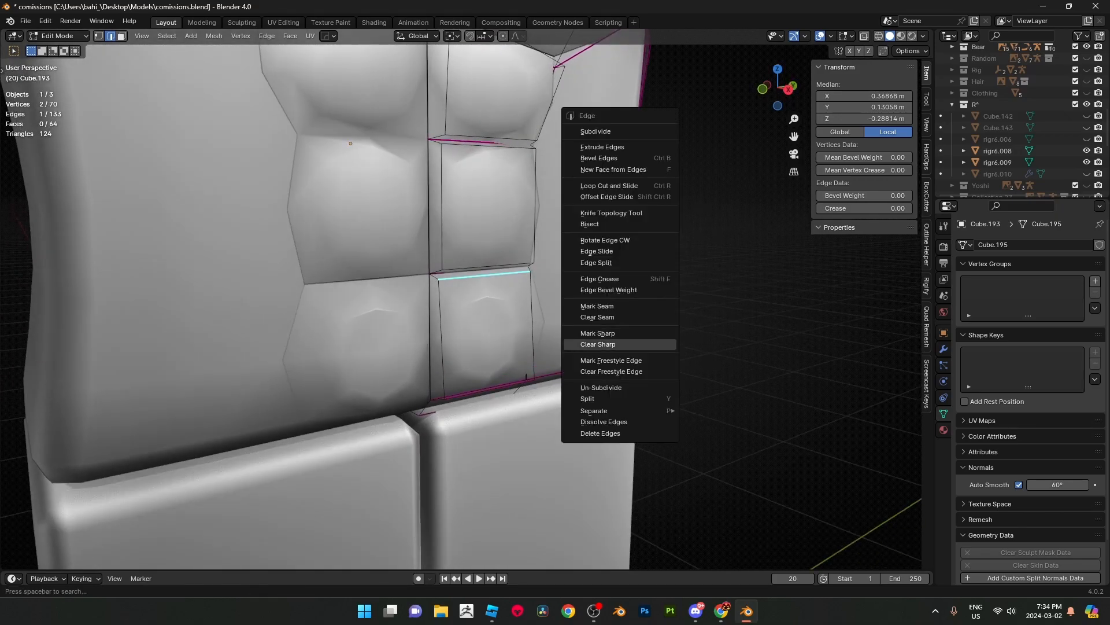
click(597, 333)
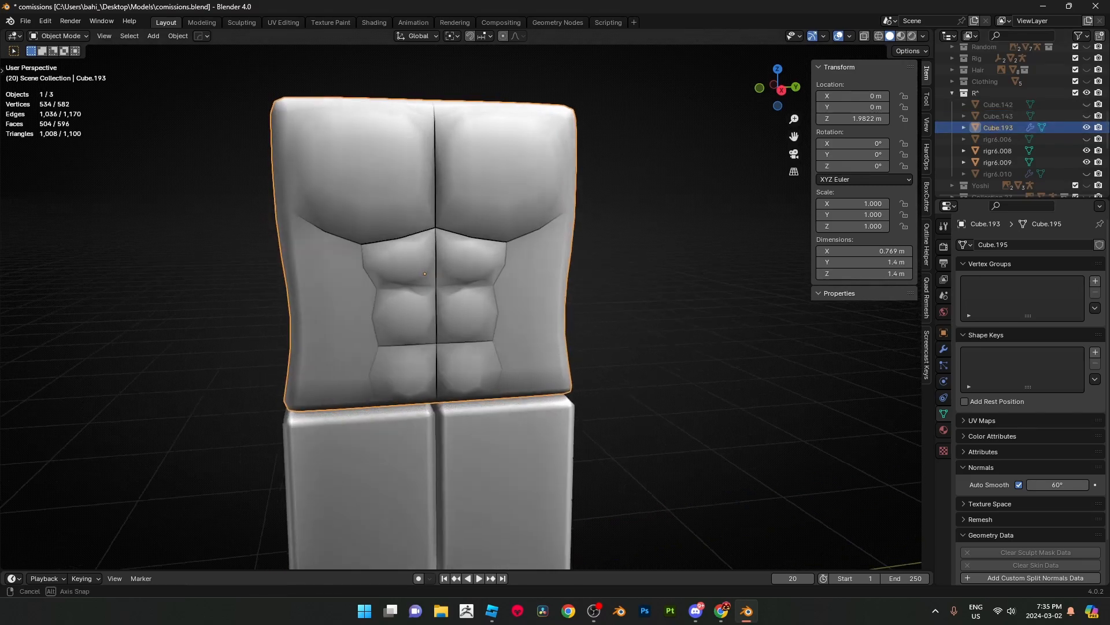
- Reshape the torso's side faces, check the whole shape, and return to edit the outer chest faces
key(Tab)
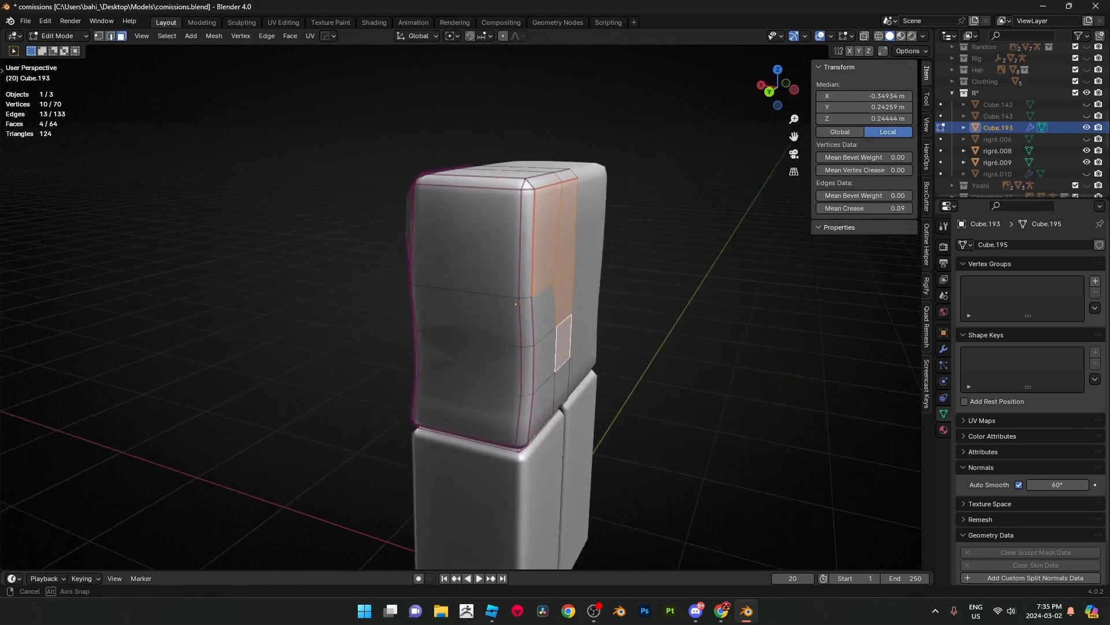
key(Tab)
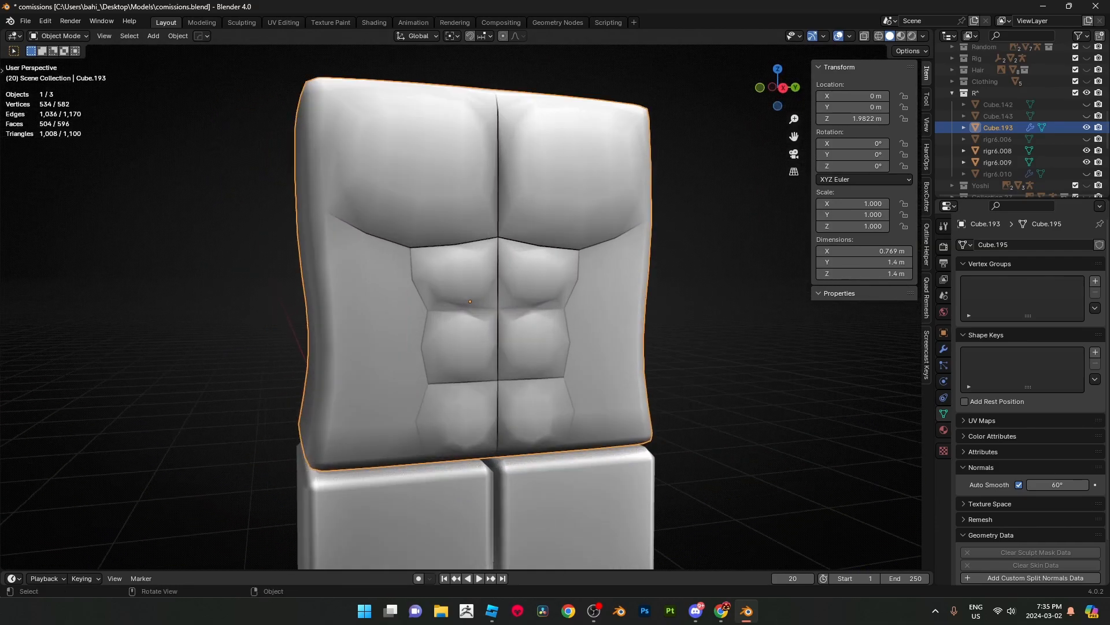
key(Tab)
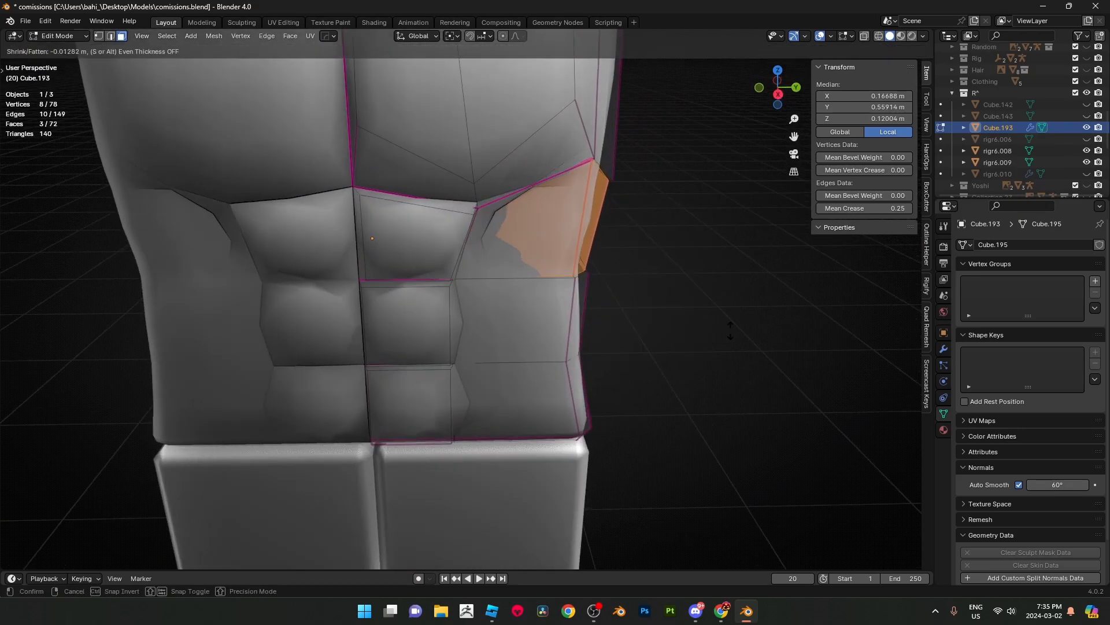
- Confirm Shrink/Fatten on the outer chest faces, adjust side edges from side view, and review the thicker torso
key(Tab)
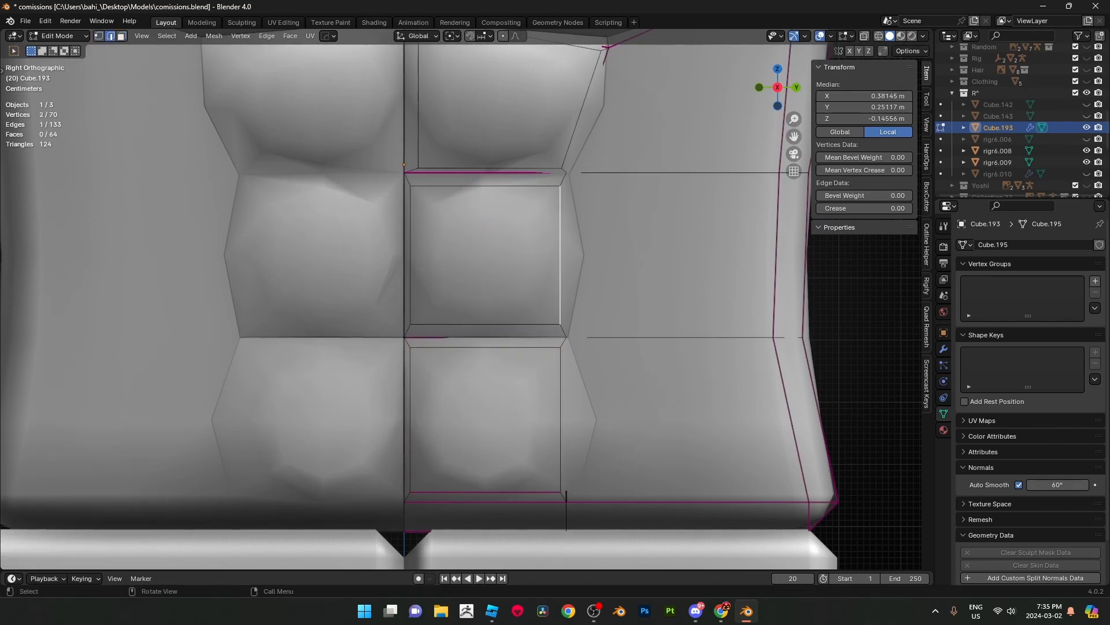
key(s)
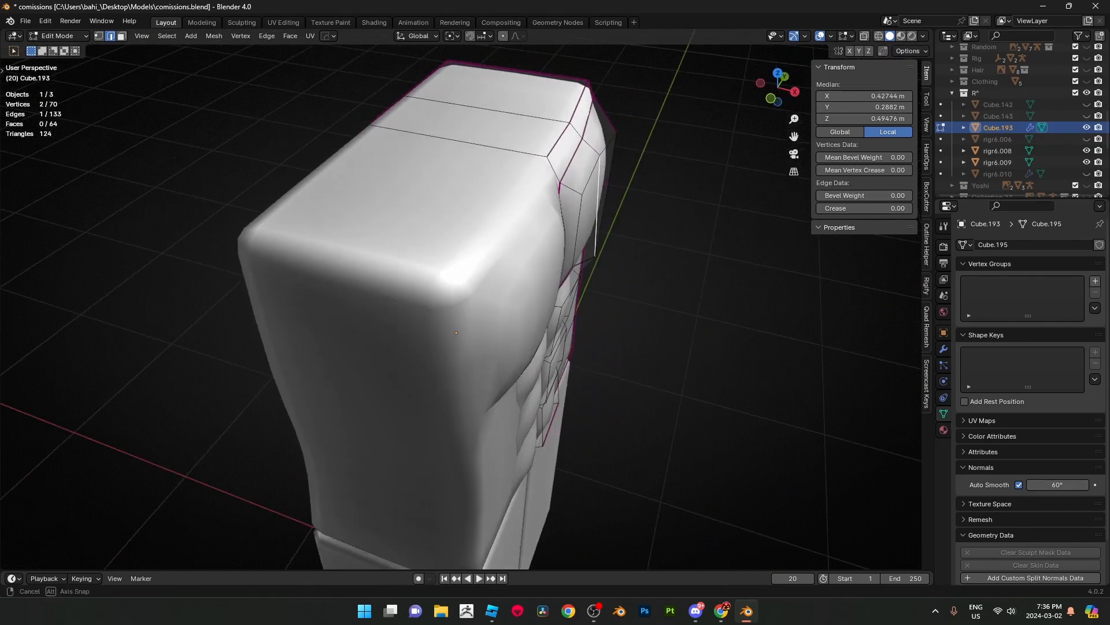
key(Tab)
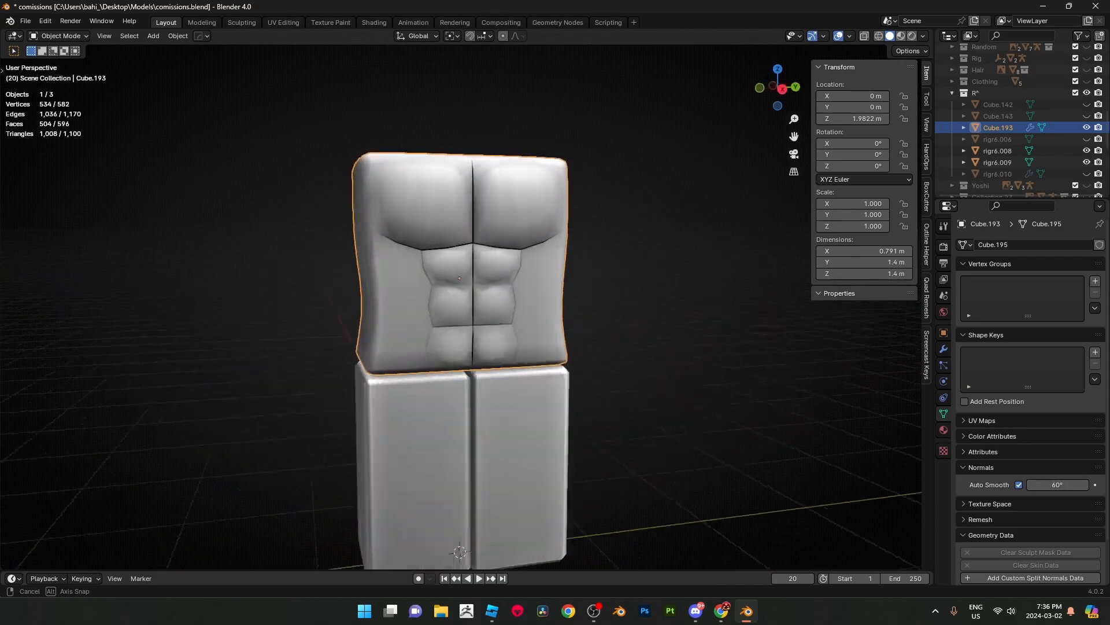
- Tweak the side faces near the abs once more and show the whole smoothed torso again
key(Tab)
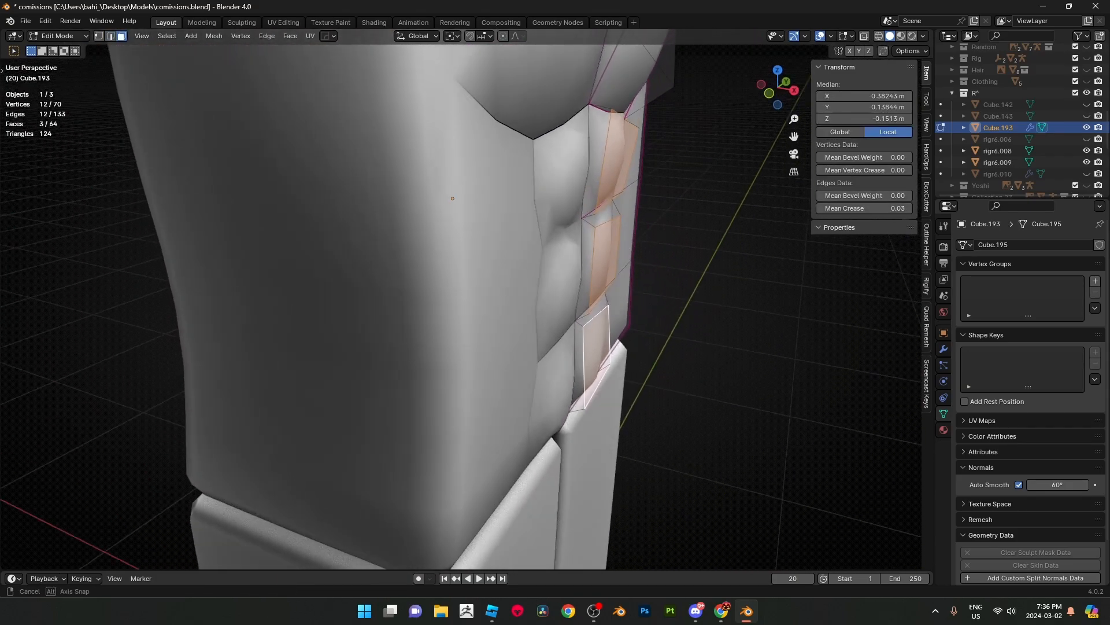
key(Tab)
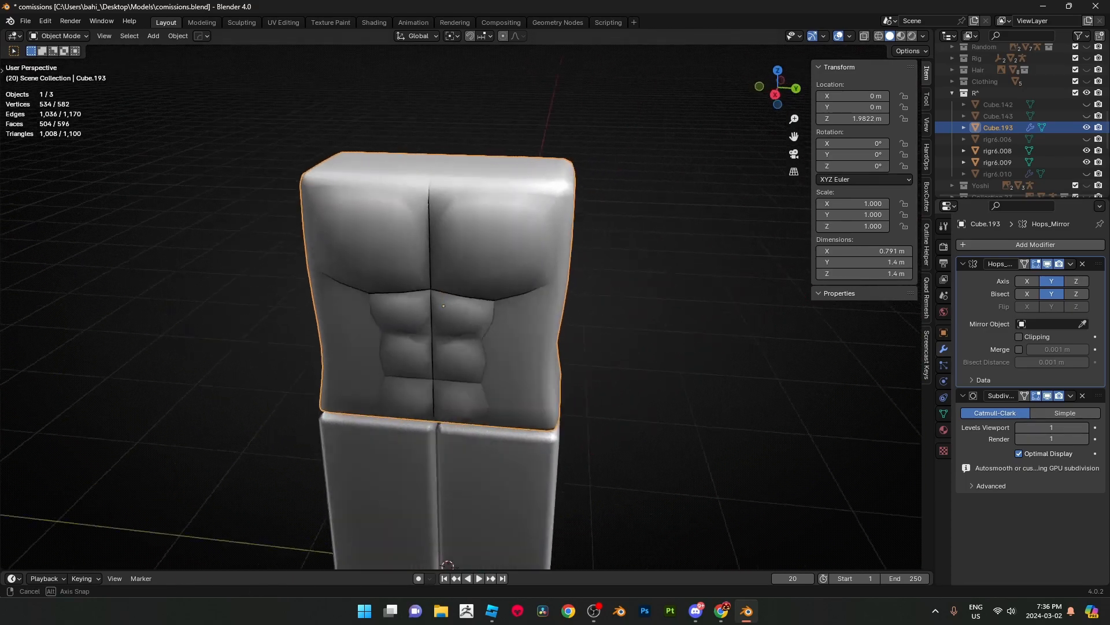
- Deselect the torso and switch the viewport to MatCap lighting with cavity outlines
click(922, 36)
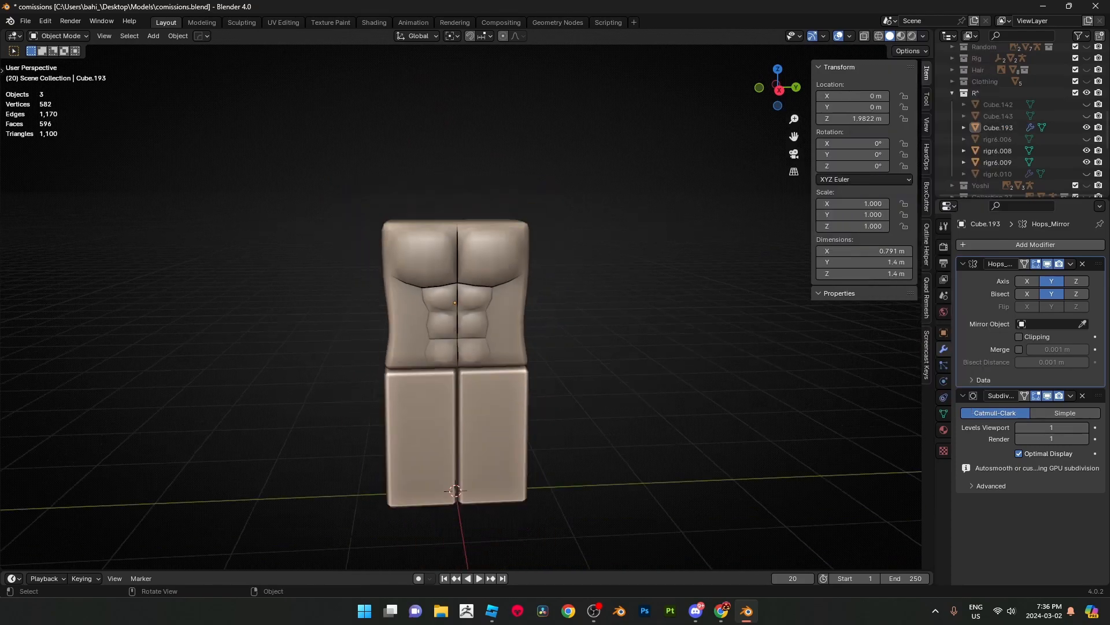
click(922, 36)
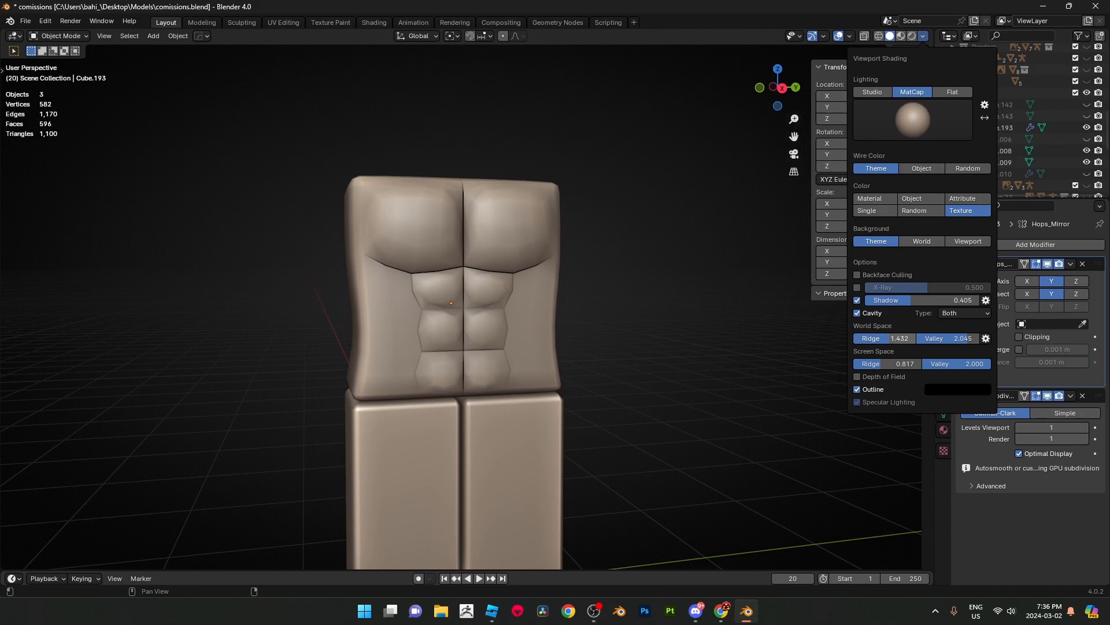